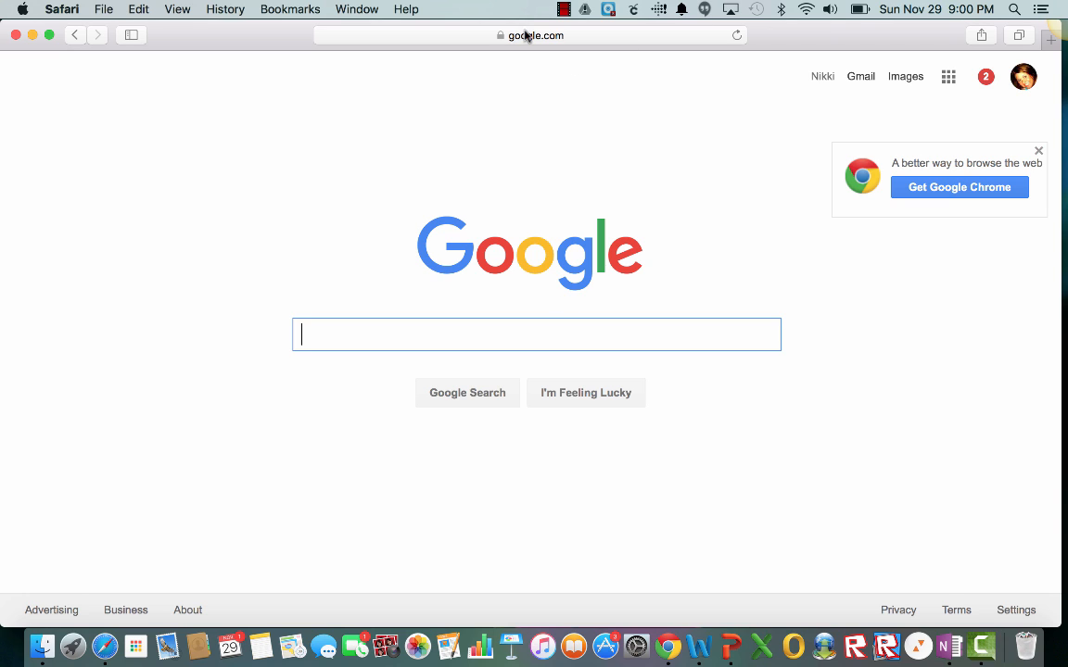
{"action": "mouse_move", "coordinate": [578, 137]}
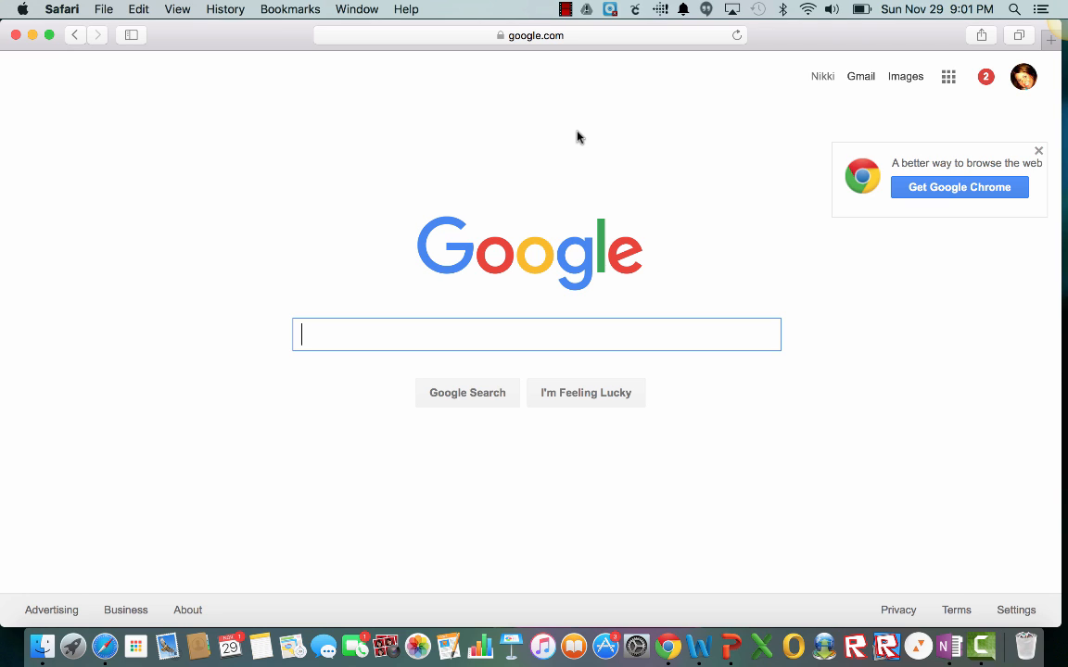
{"action": "mouse_move", "coordinate": [421, 169]}
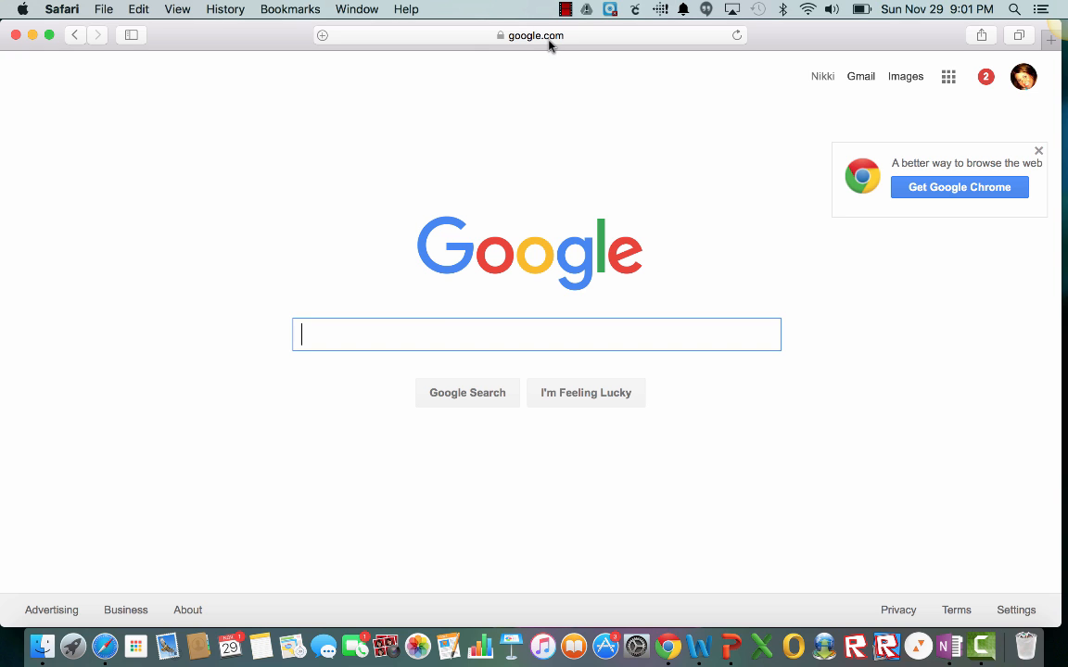
{"action": "left_click", "coordinate": [530, 35]}
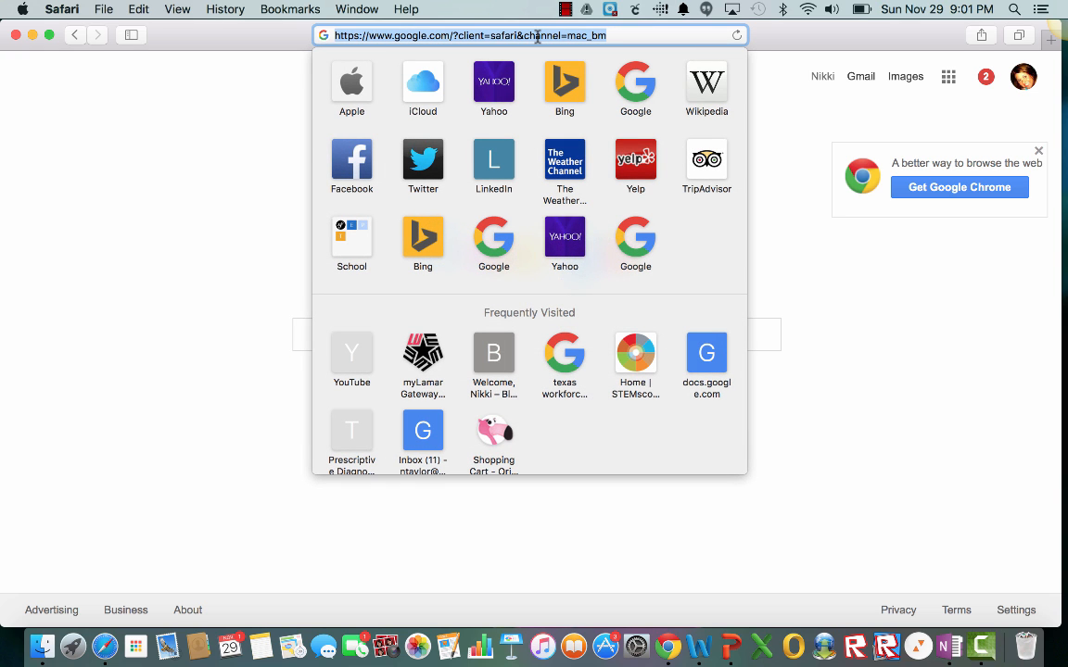
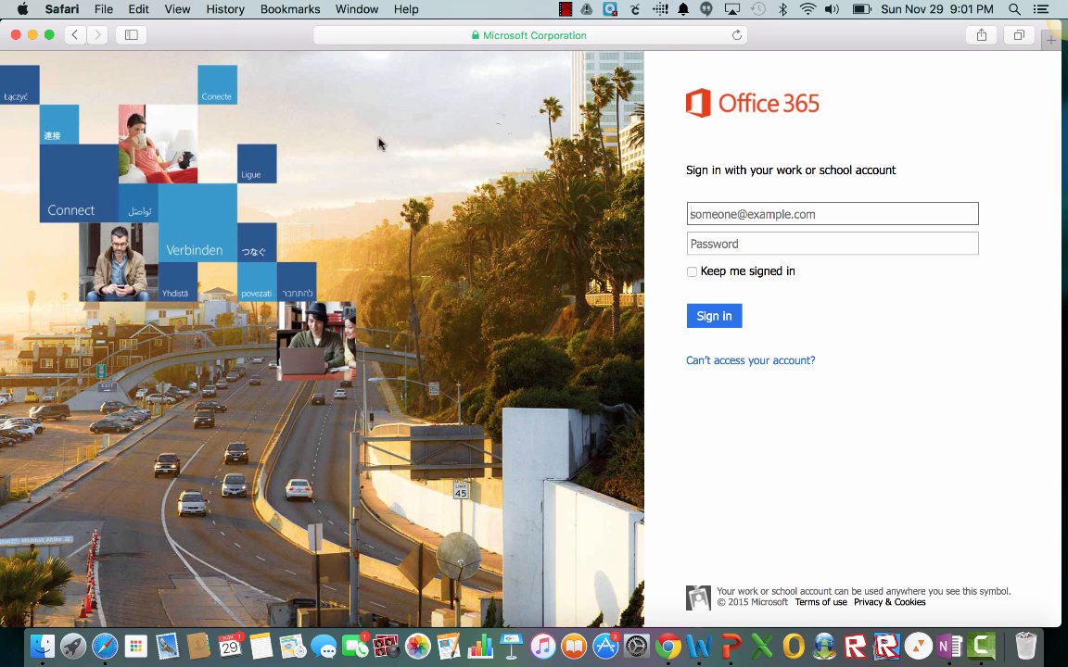
{"action": "mouse_move", "coordinate": [426, 256]}
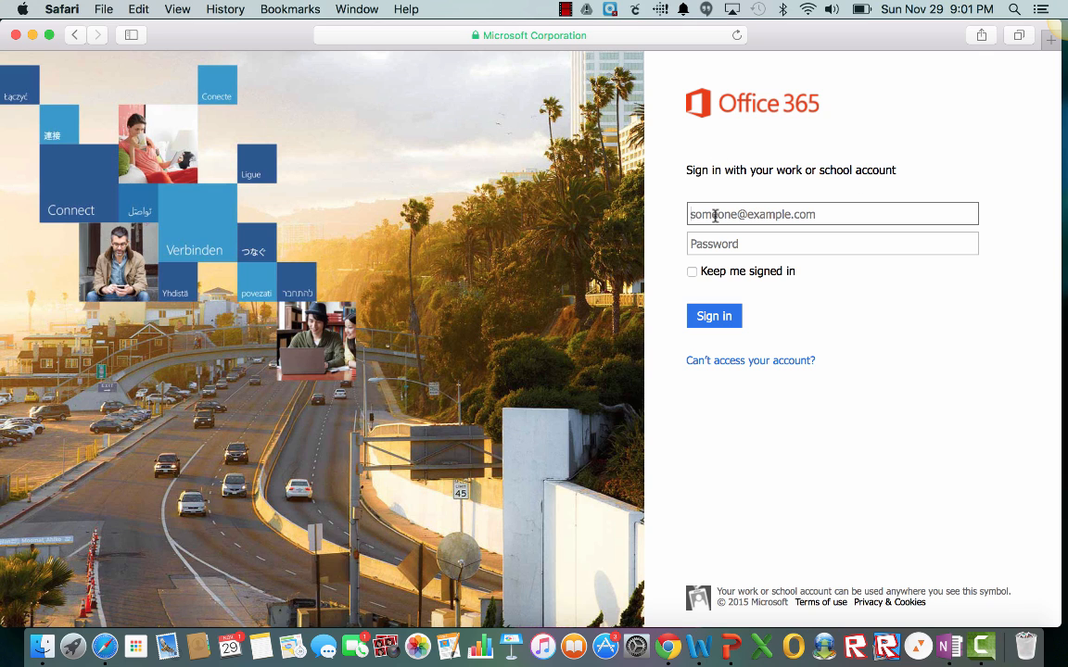
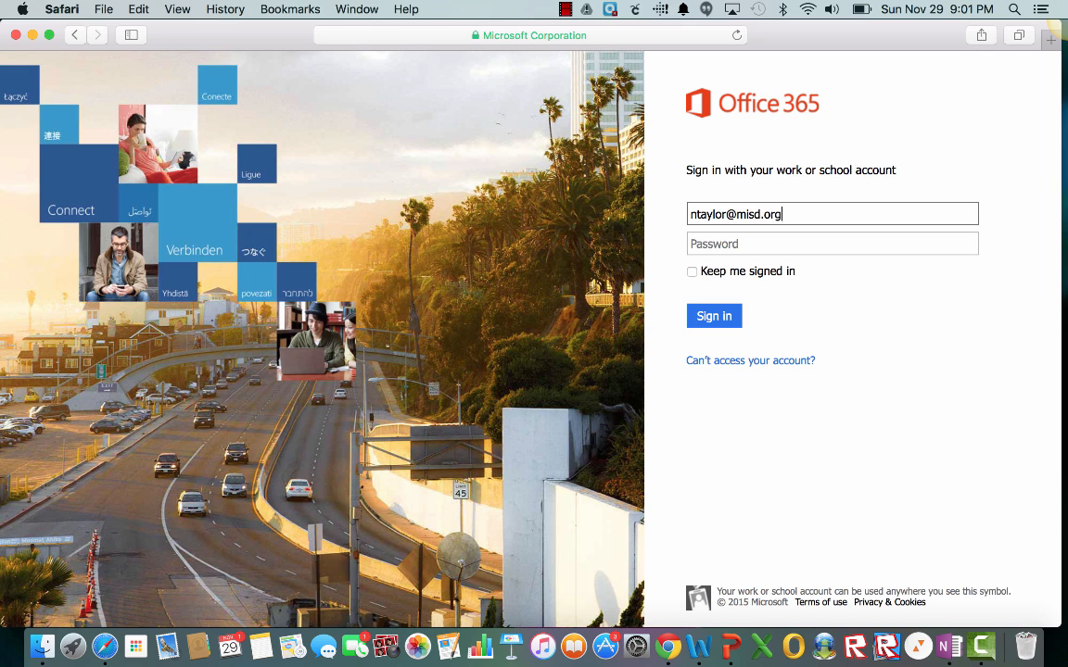
{"action": "left_click", "coordinate": [713, 315]}
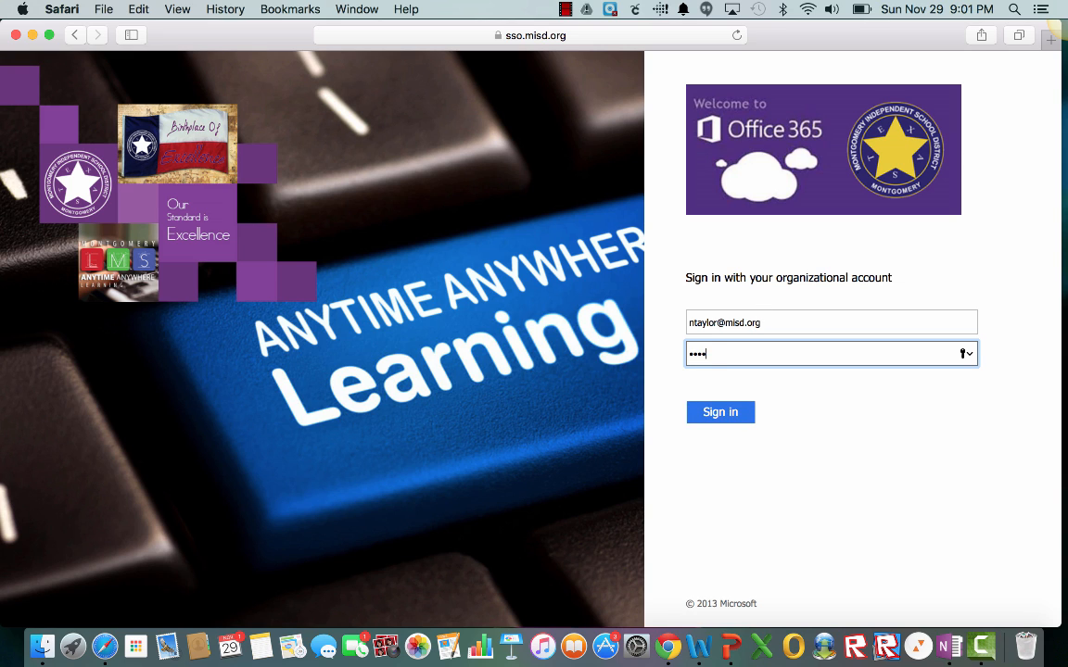
{"action": "left_click", "coordinate": [720, 412]}
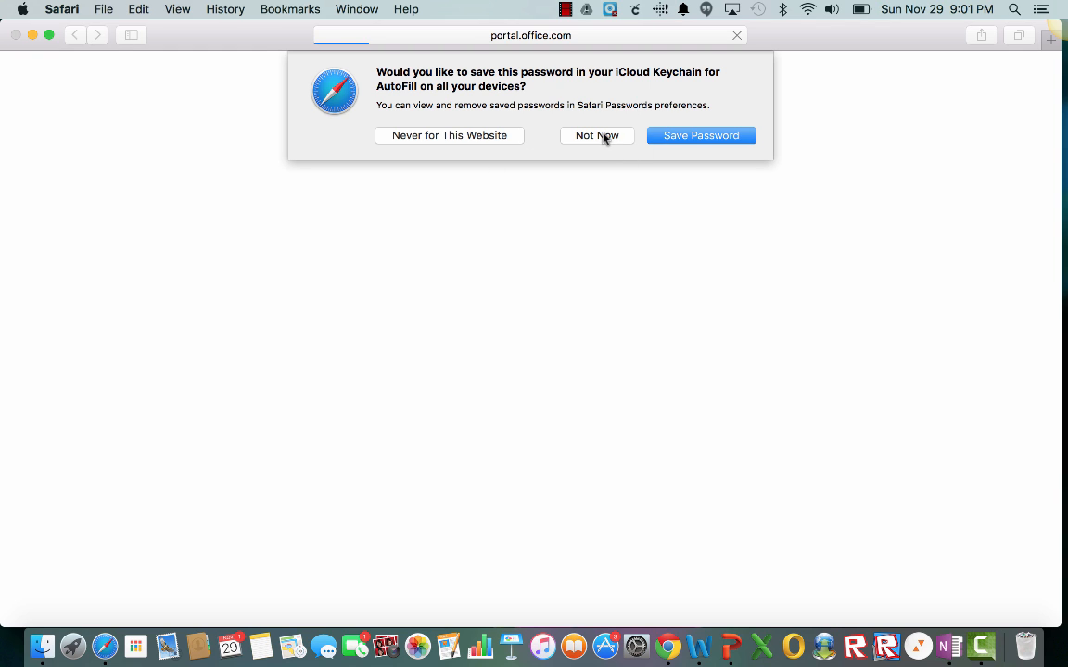
Decline saving the password and scroll down to the Office Online app tiles
{"action": "left_click", "coordinate": [597, 135]}
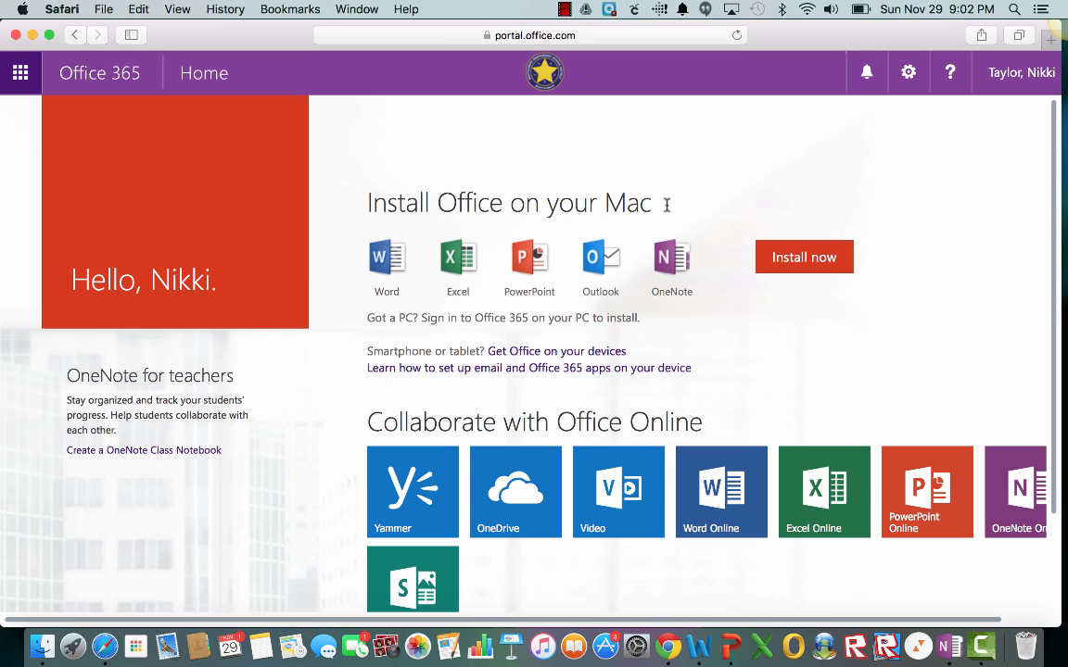
{"action": "mouse_move", "coordinate": [541, 291]}
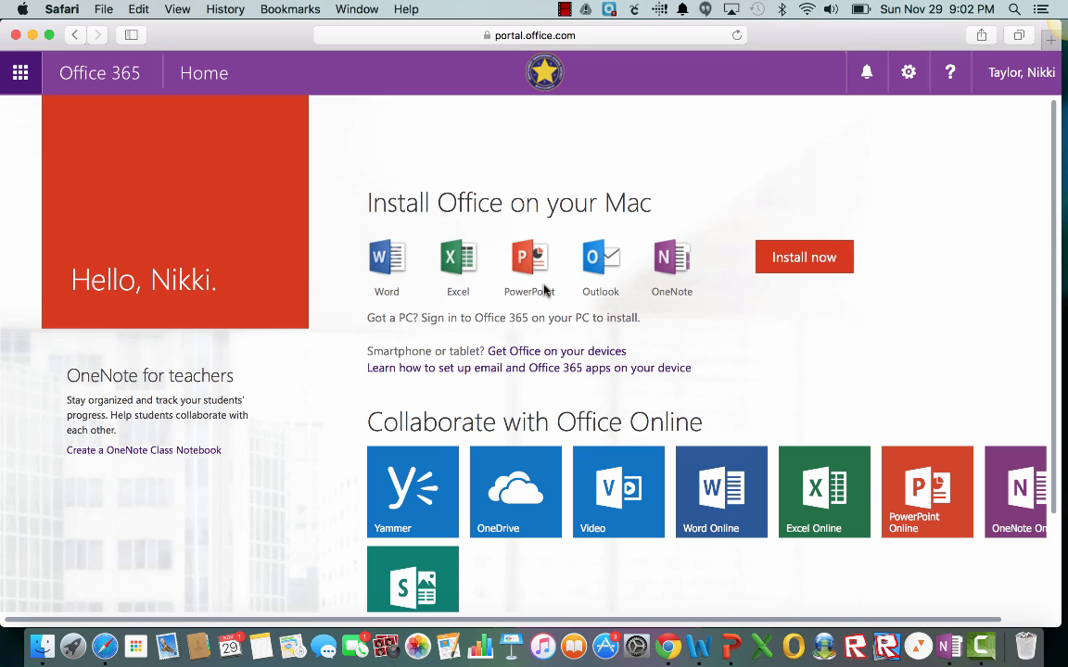
{"action": "scroll", "scroll_direction": "down", "scroll_amount": 3}
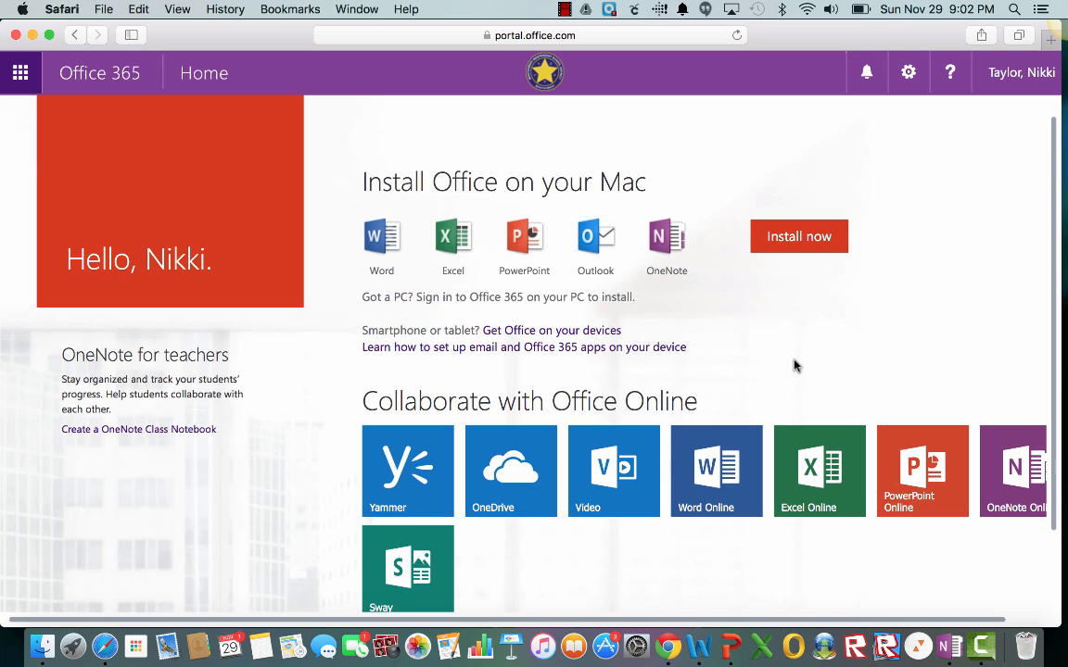
{"action": "scroll", "scroll_direction": "down", "scroll_amount": 3}
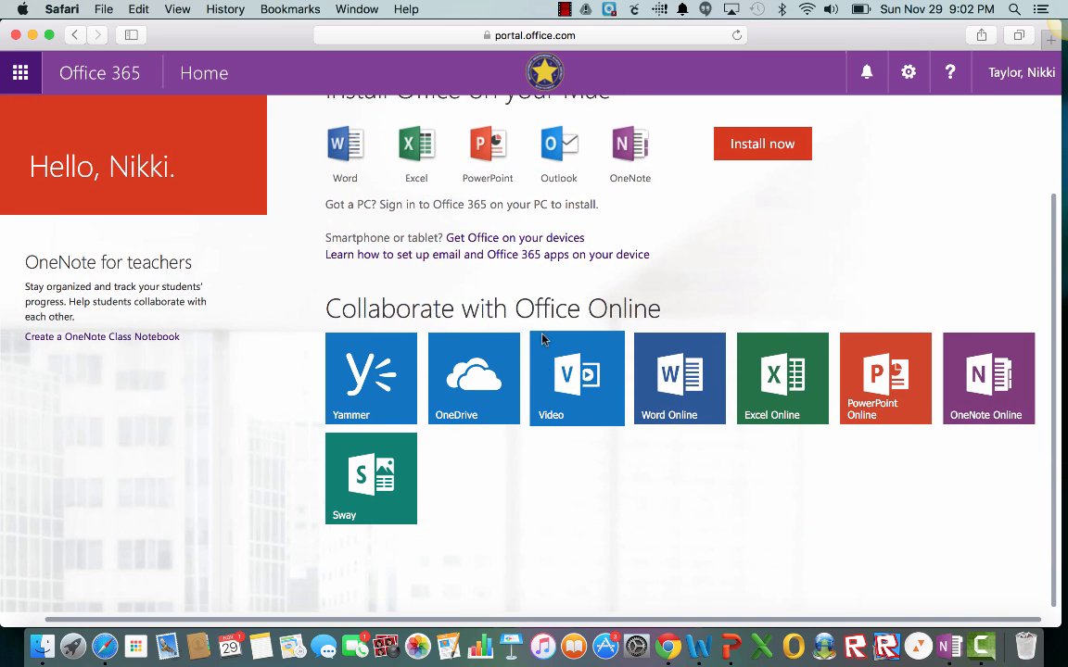
{"action": "mouse_move", "coordinate": [274, 533]}
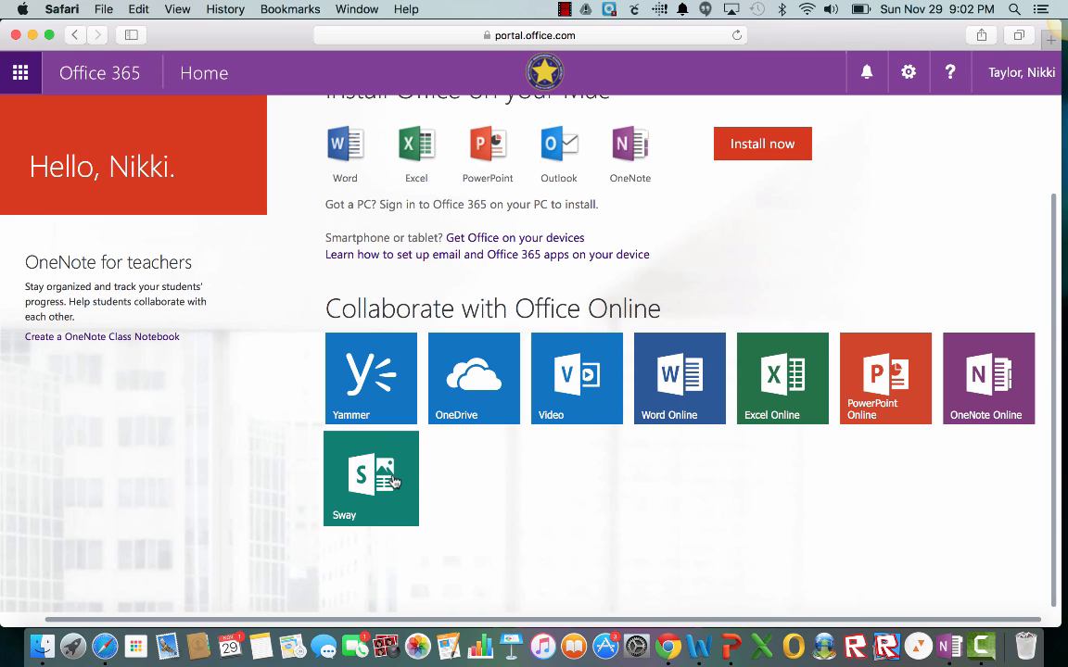
{"action": "mouse_move", "coordinate": [388, 484]}
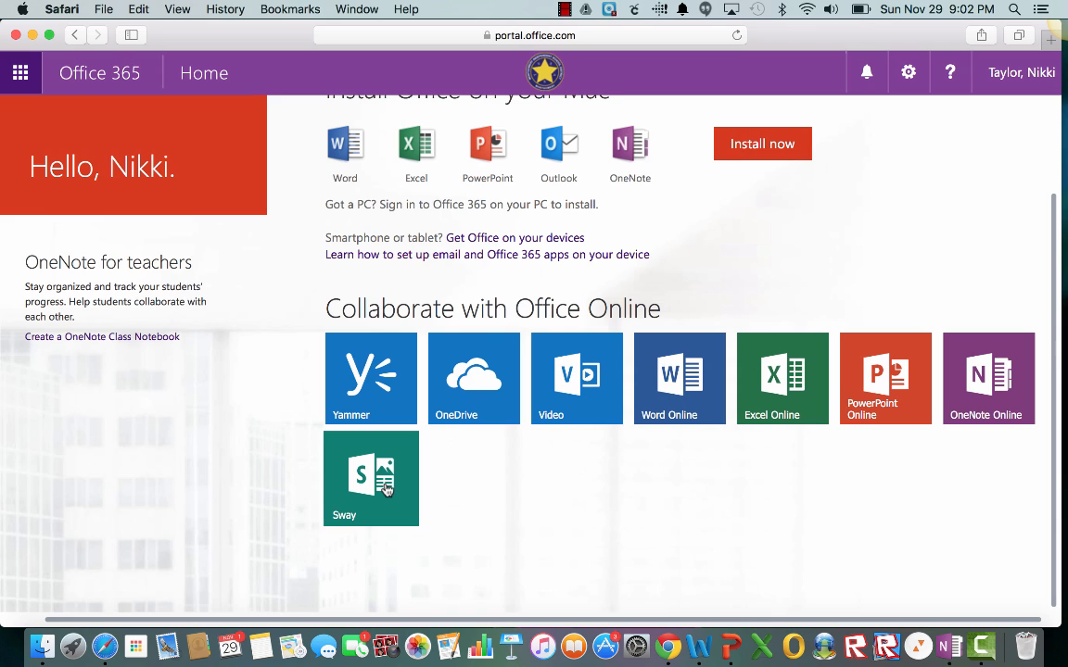
{"action": "mouse_move", "coordinate": [390, 487]}
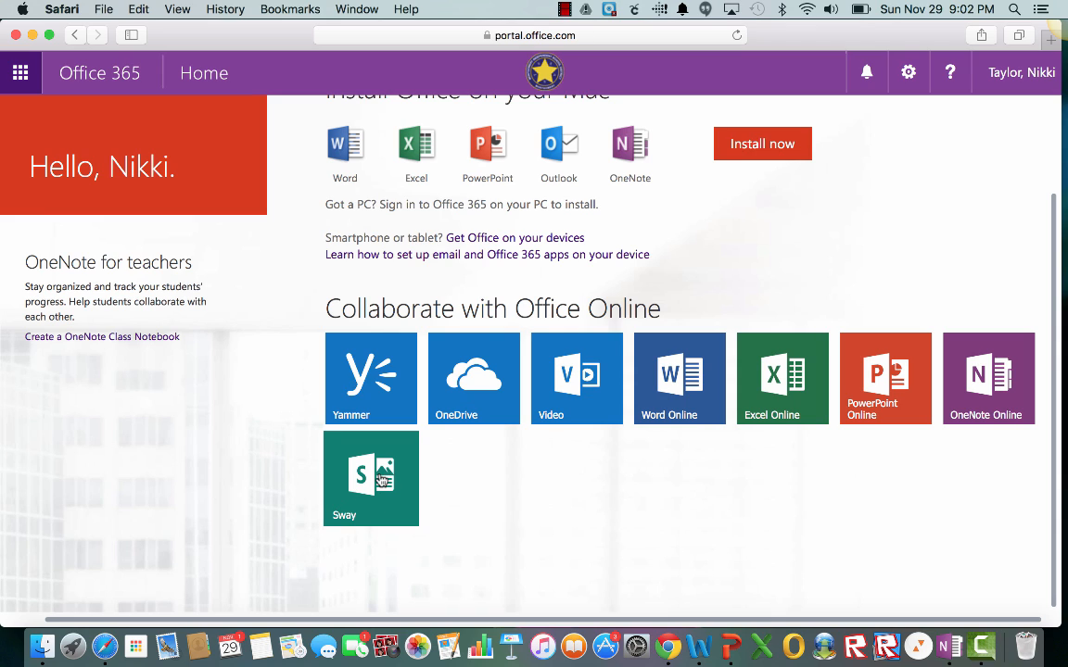
Launch Sway from the Office apps and create a new blank Sway
{"action": "left_click", "coordinate": [370, 479]}
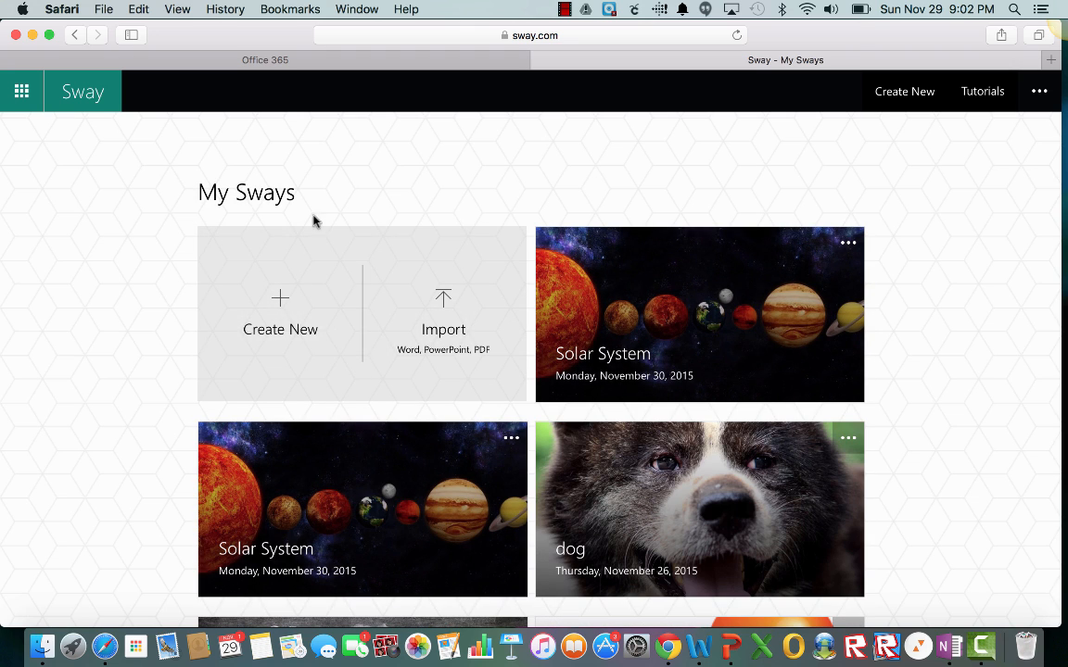
{"action": "mouse_move", "coordinate": [306, 309]}
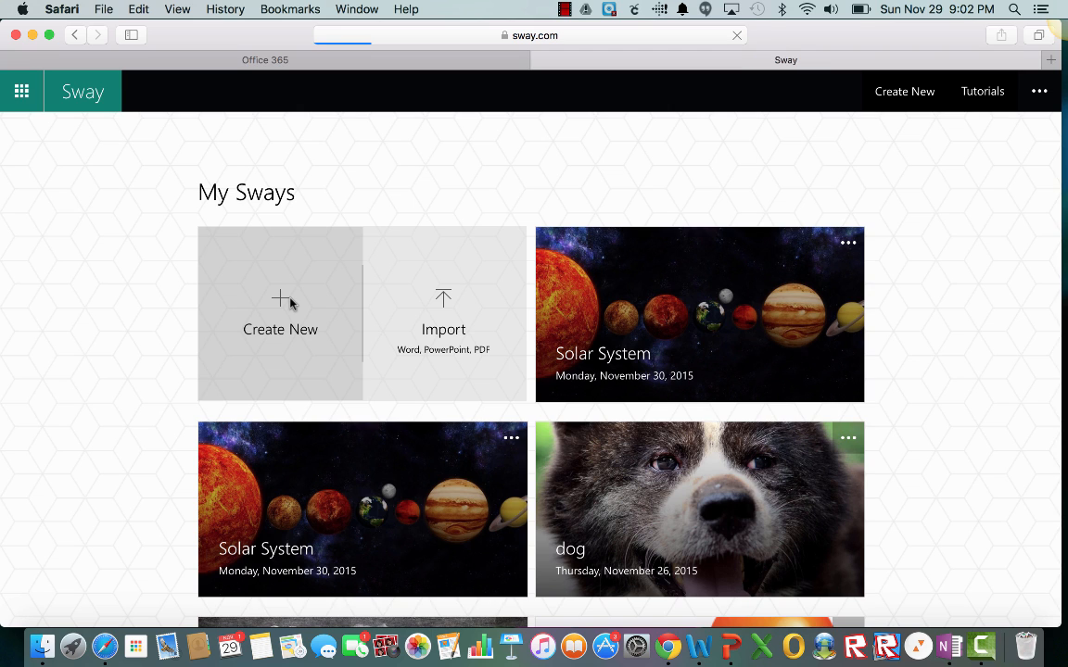
{"action": "left_click", "coordinate": [280, 315]}
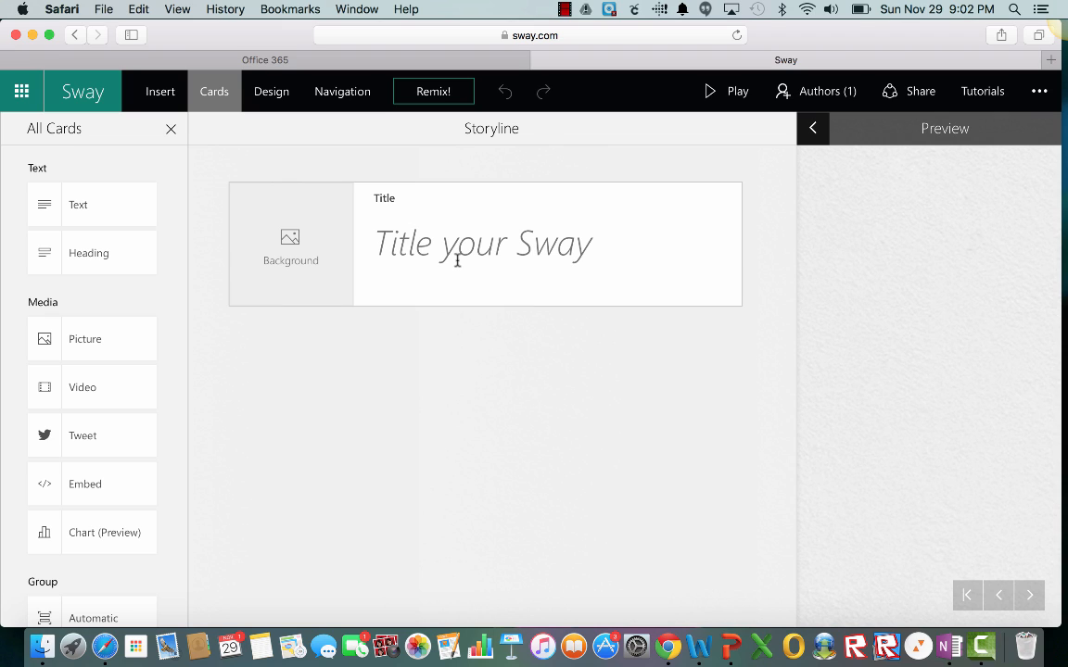
Enter 'Solar Systems' as the Sway's title
{"action": "left_click", "coordinate": [458, 260]}
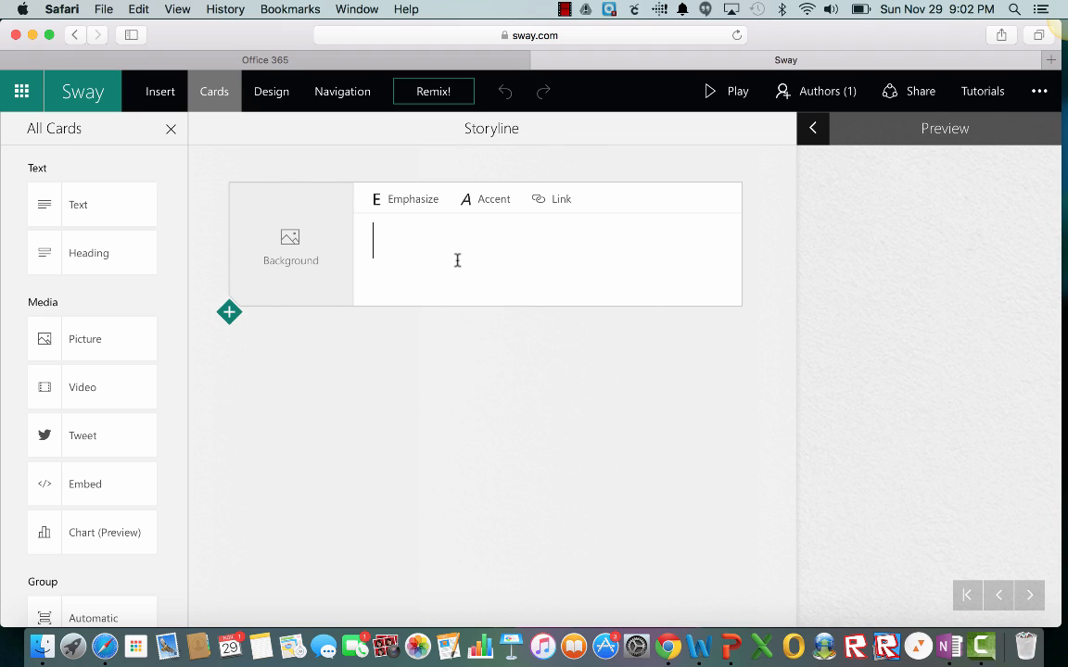
{"action": "type", "text": "Solar"}
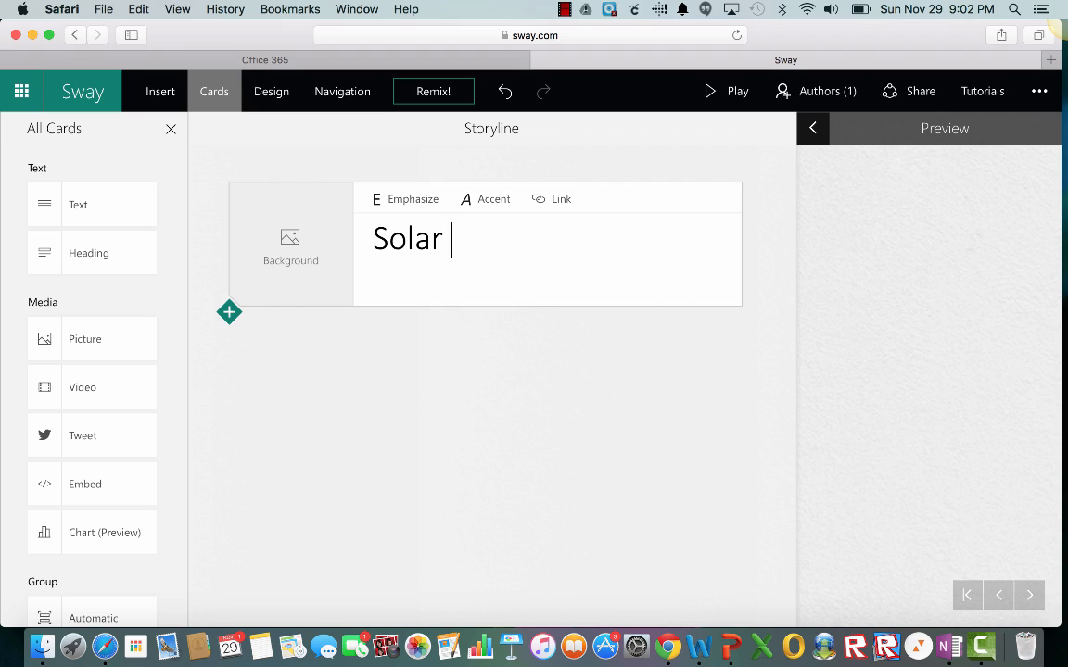
{"action": "type", "text": "Systems"}
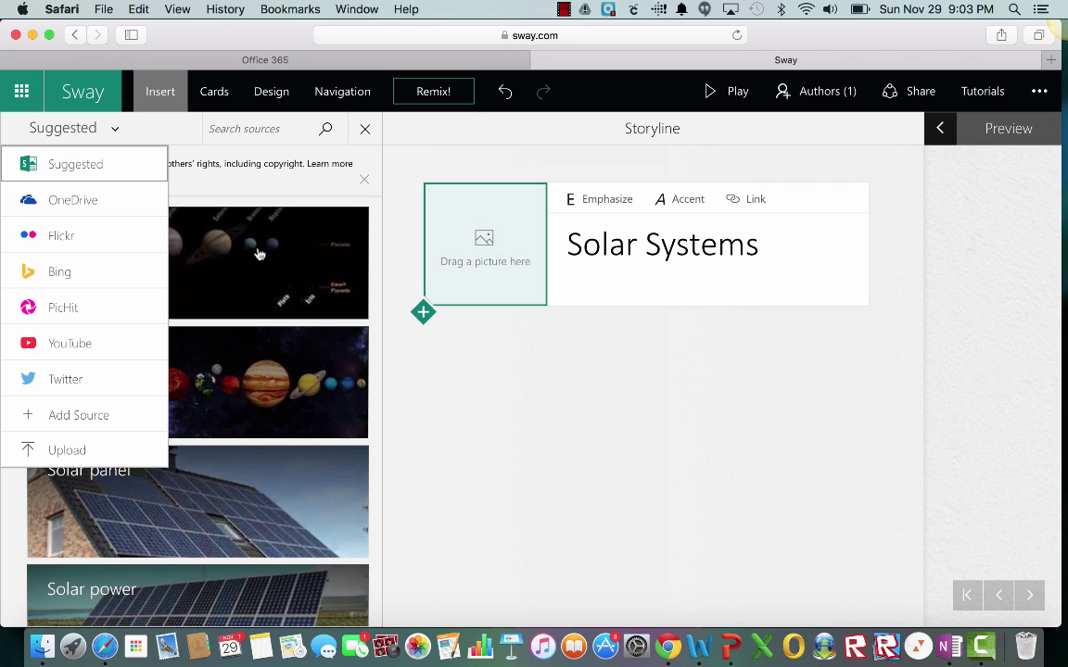
{"action": "mouse_move", "coordinate": [198, 335]}
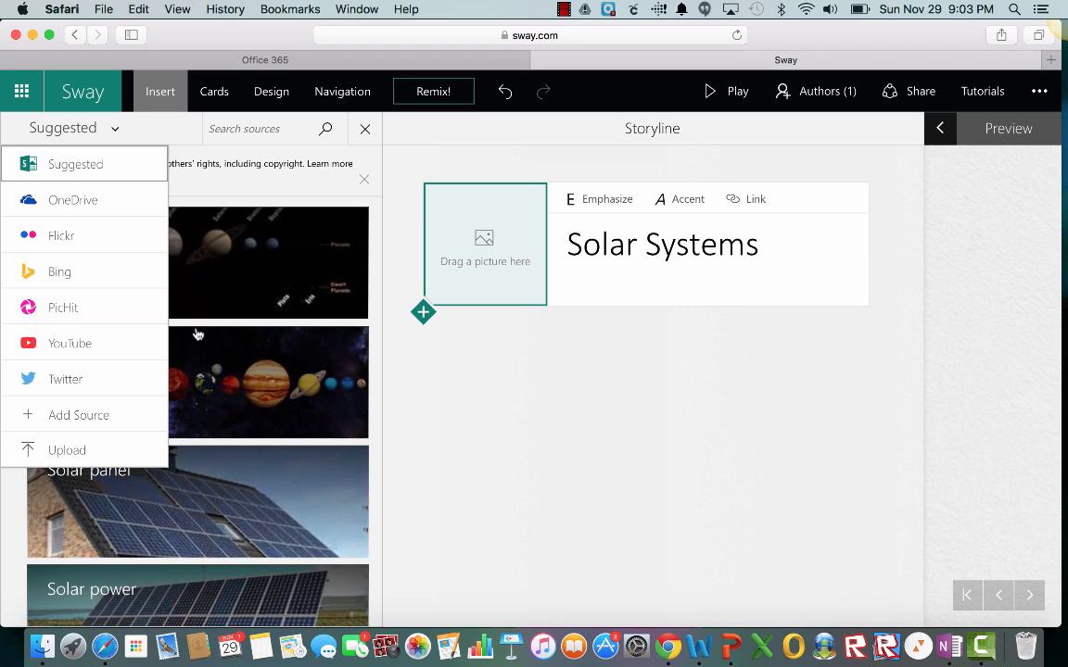
{"action": "mouse_move", "coordinate": [284, 277]}
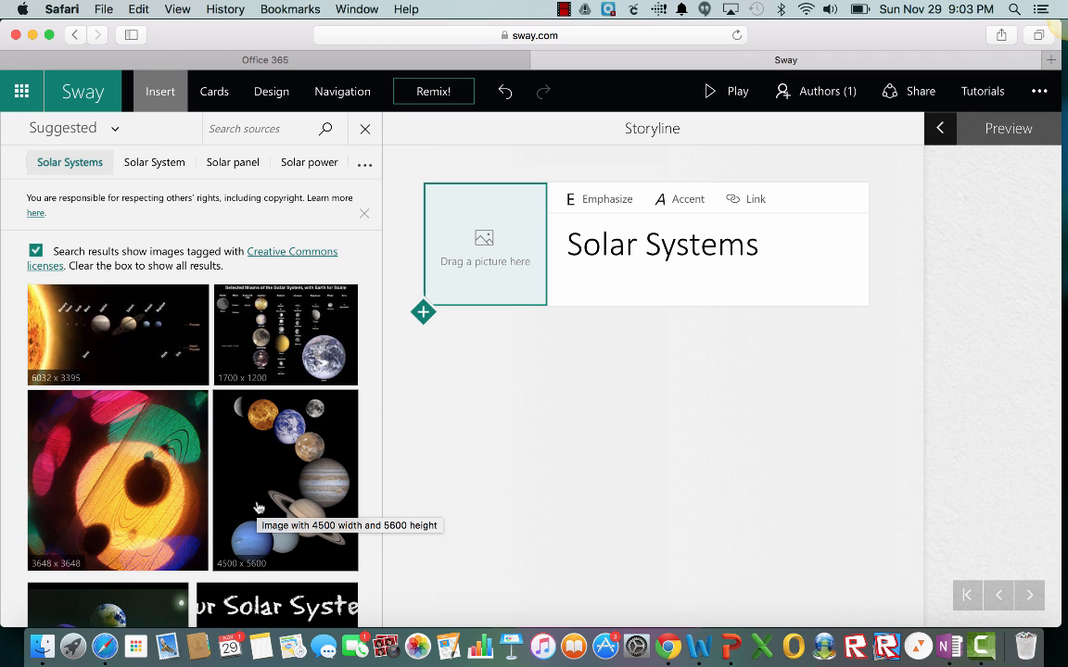
{"action": "mouse_move", "coordinate": [483, 244]}
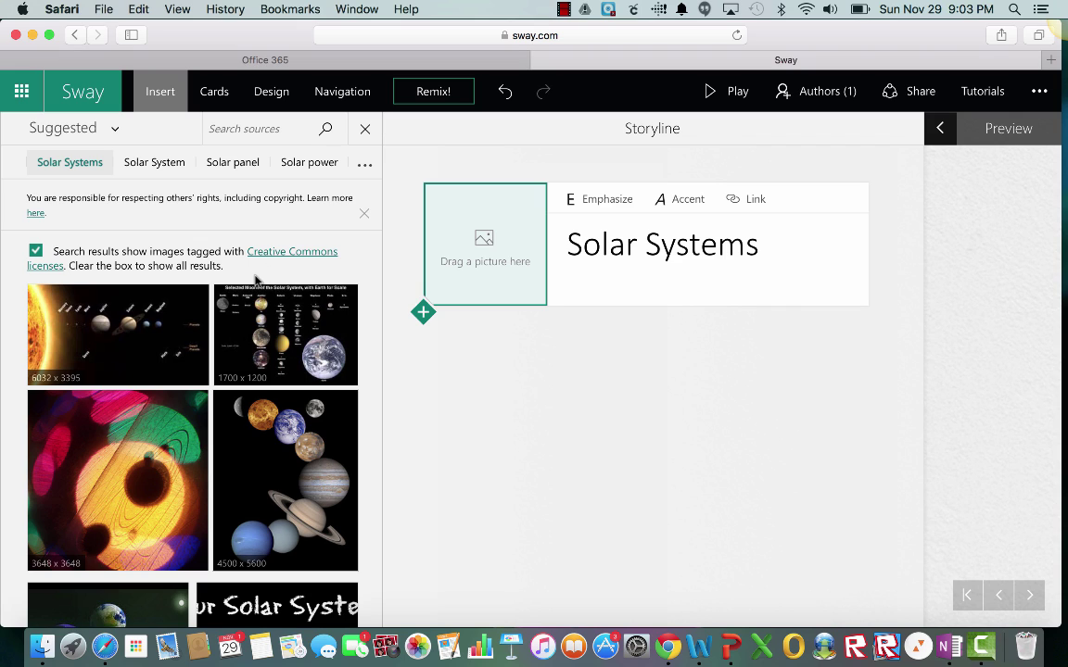
{"action": "mouse_move", "coordinate": [306, 501]}
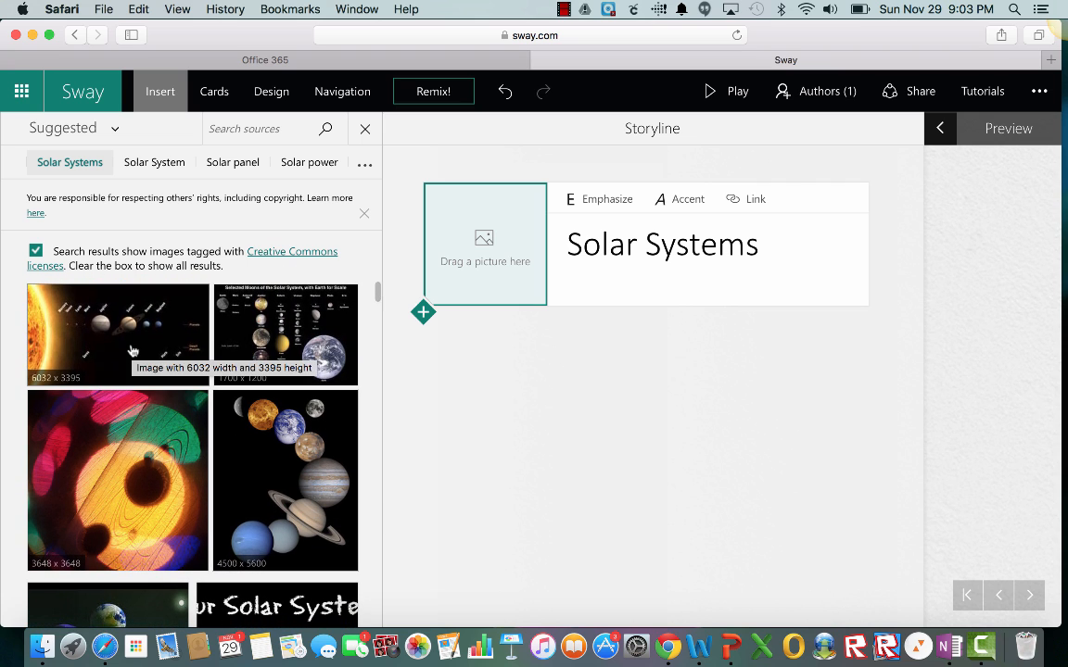
Put the planets image on the title card and add the Sun image as a picture card
{"action": "left_click", "coordinate": [117, 335]}
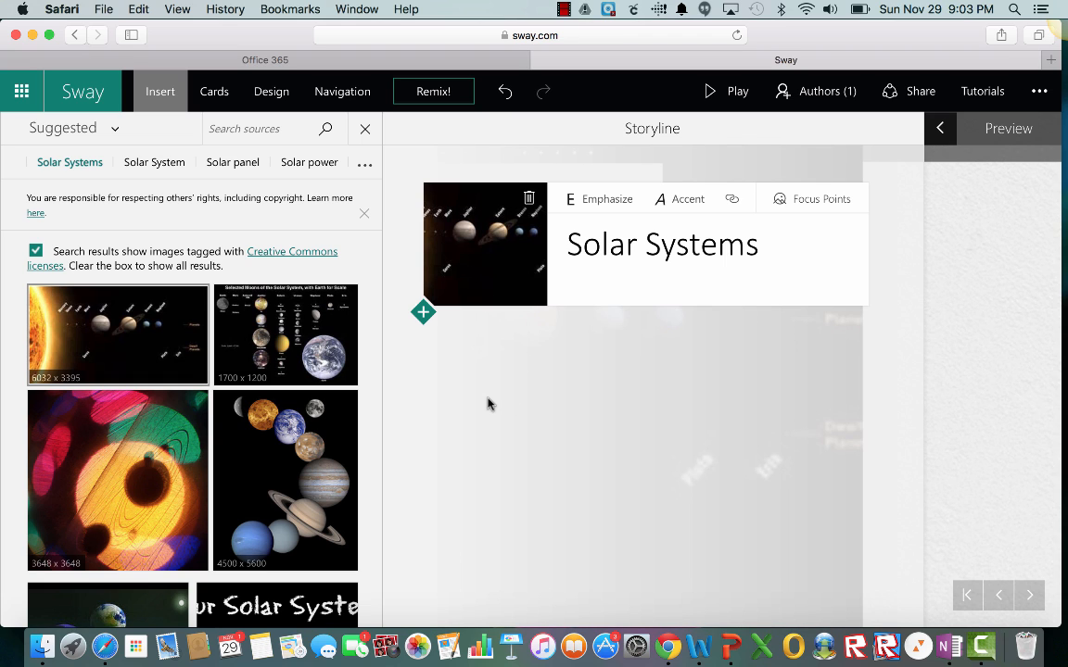
{"action": "scroll", "scroll_direction": "down", "scroll_amount": 3}
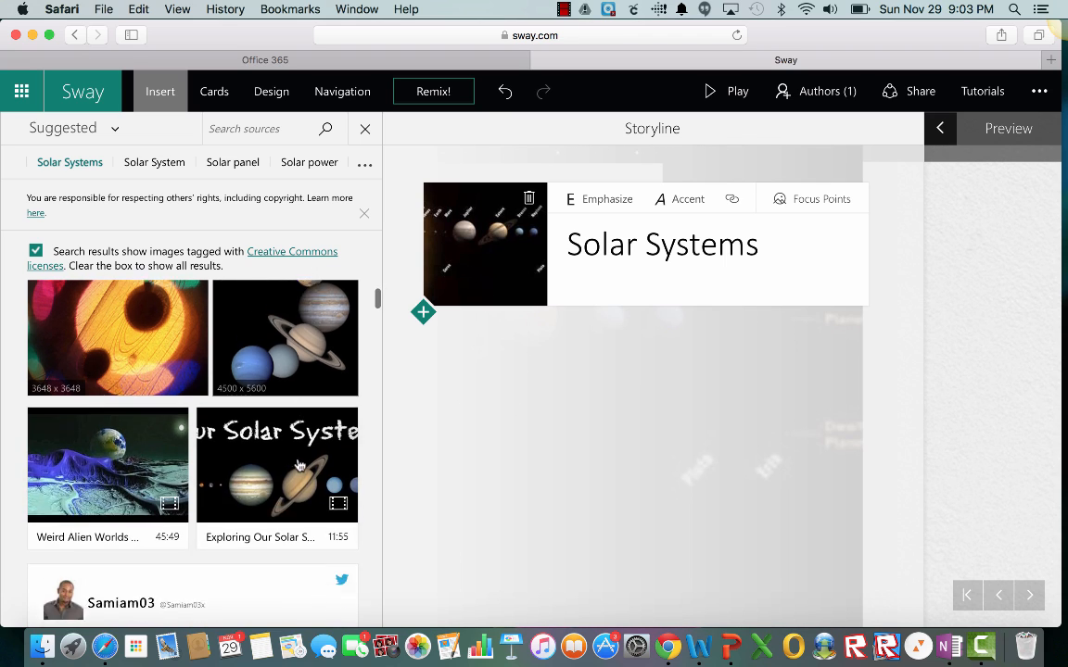
{"action": "scroll", "scroll_direction": "down", "scroll_amount": 3}
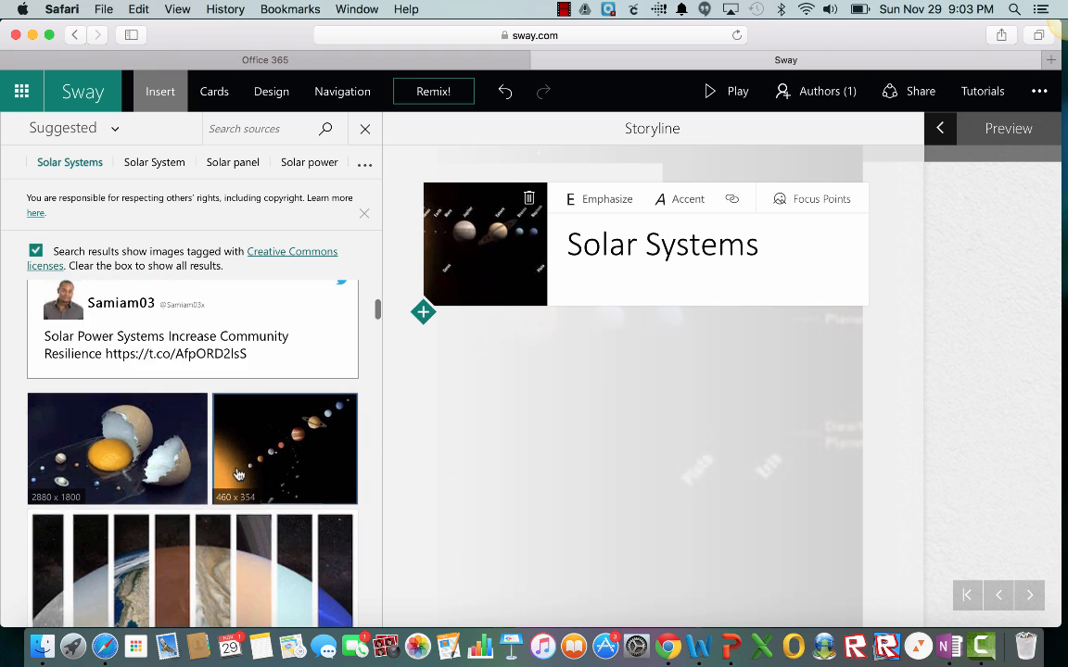
{"action": "scroll", "scroll_direction": "down", "scroll_amount": 3}
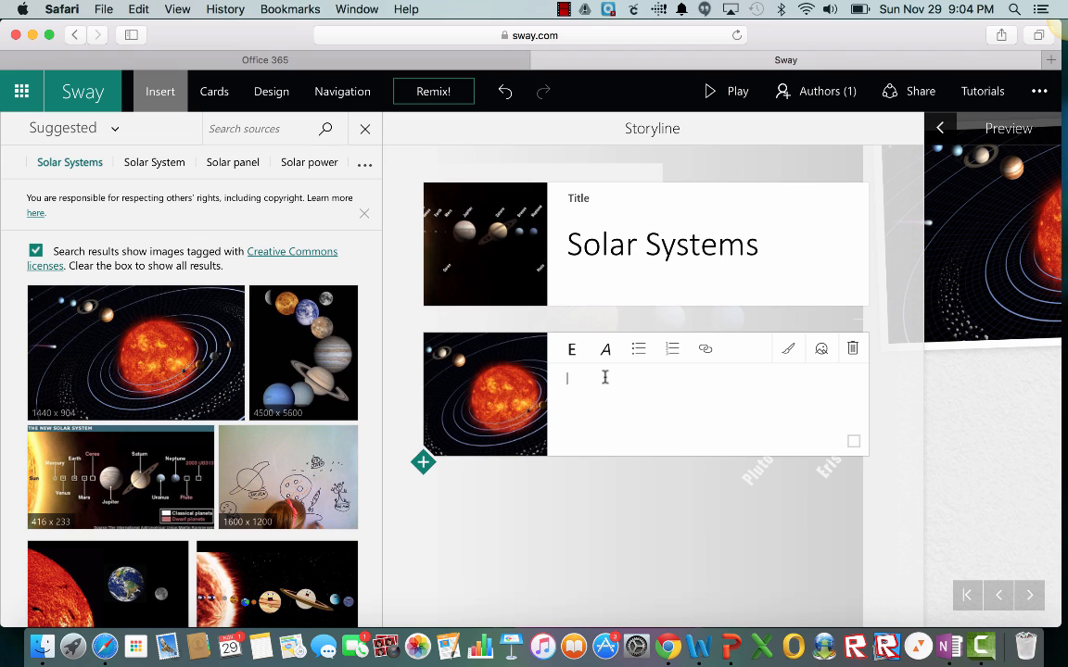
Type the caption 'The Sun' under the Sun image on the second card
{"action": "type", "text": "The S"}
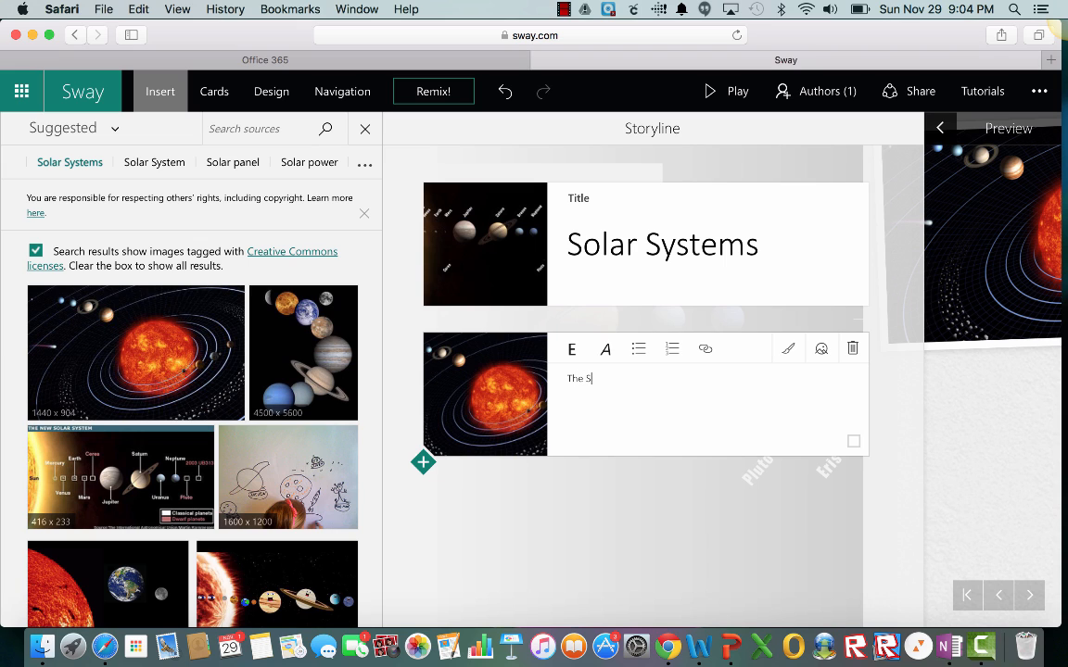
{"action": "type", "text": "un"}
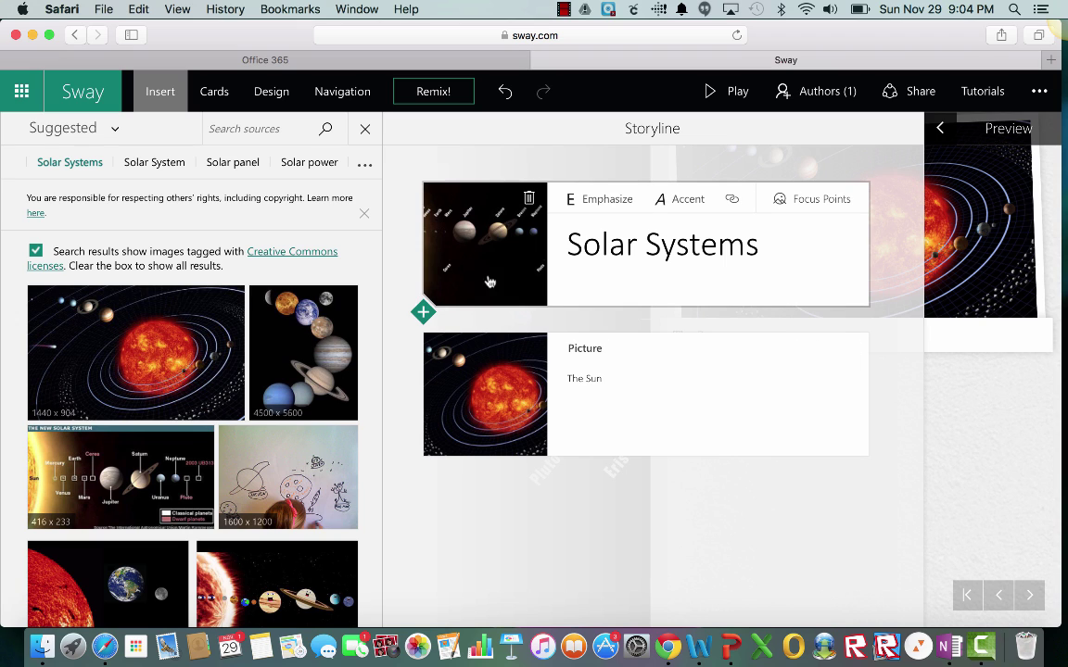
{"action": "mouse_move", "coordinate": [1000, 136]}
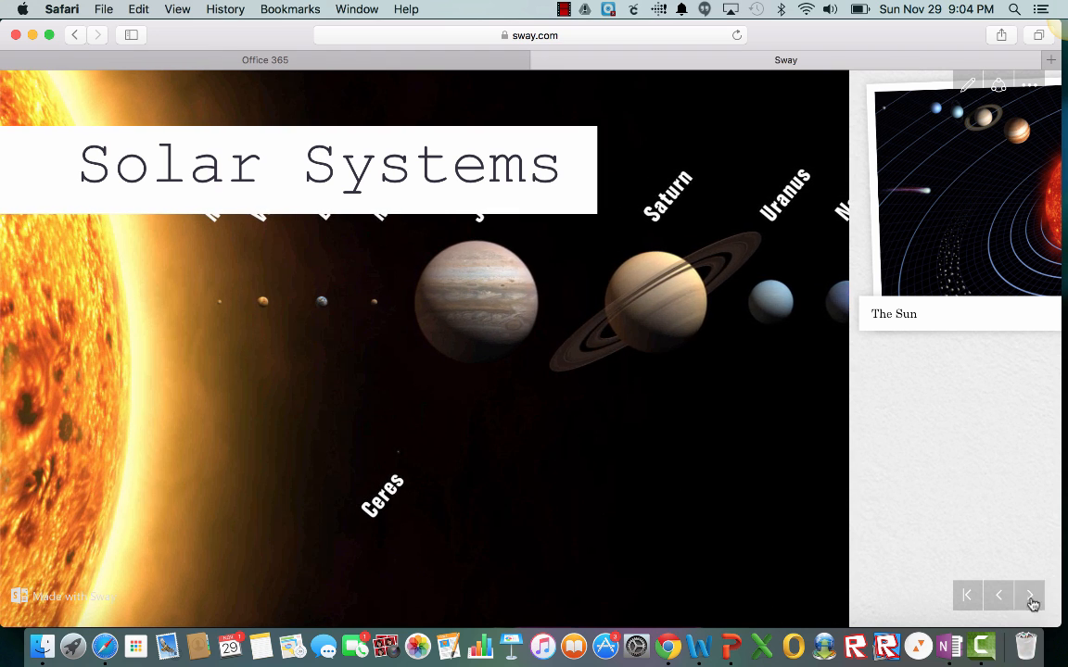
Advance the playing presentation from the Solar Systems title to the Sun card
{"action": "left_click", "coordinate": [1028, 595]}
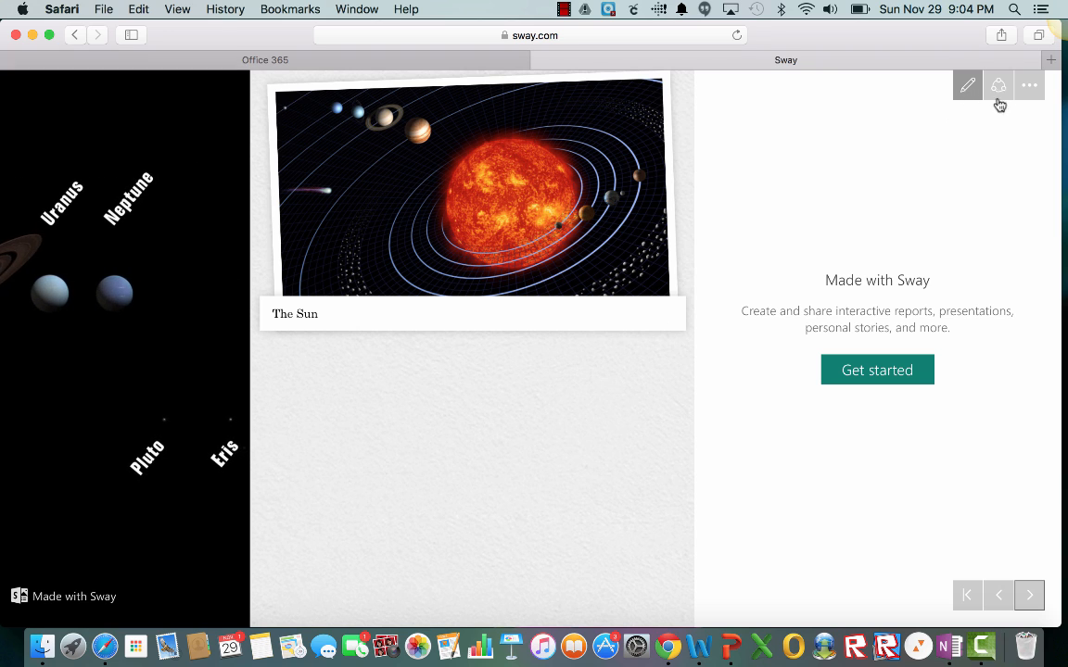
{"action": "mouse_move", "coordinate": [923, 144]}
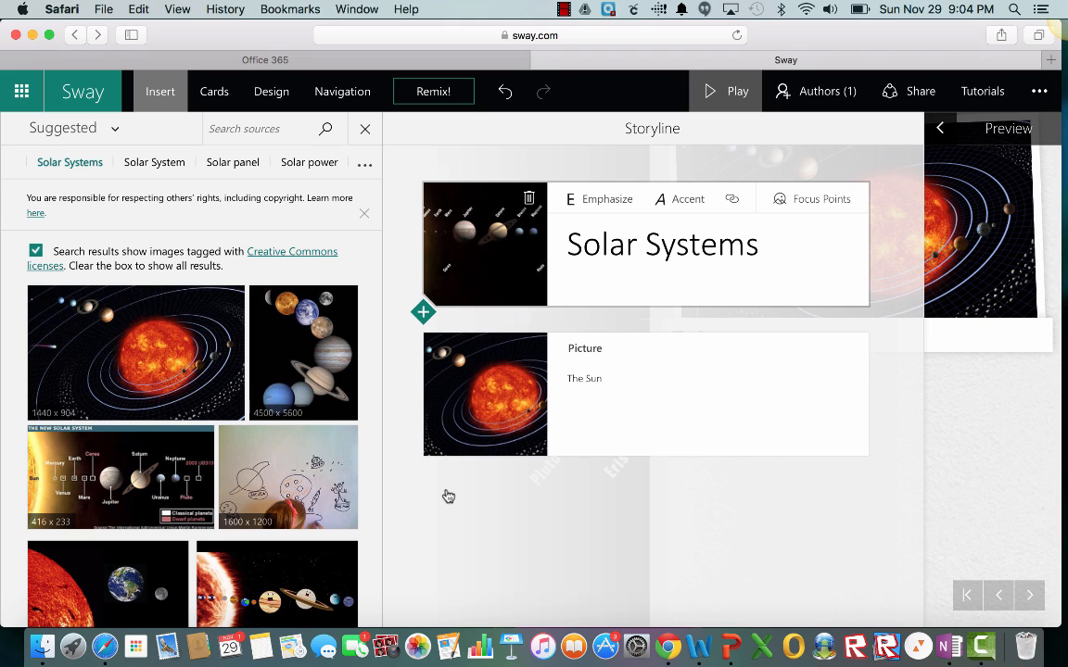
{"action": "mouse_move", "coordinate": [486, 549]}
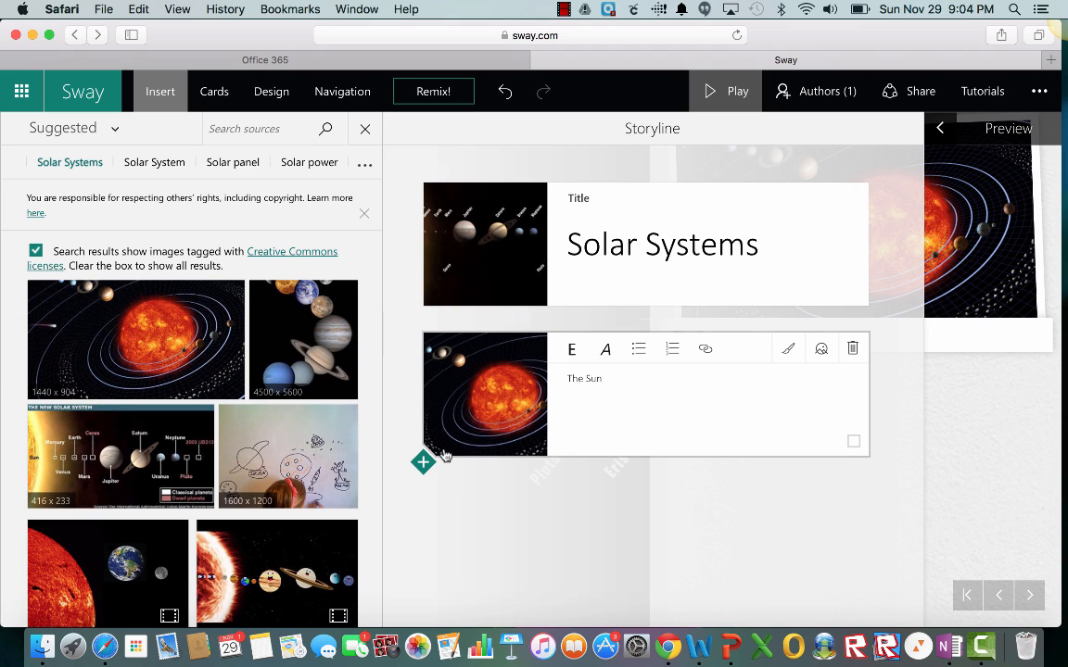
{"action": "mouse_move", "coordinate": [423, 462]}
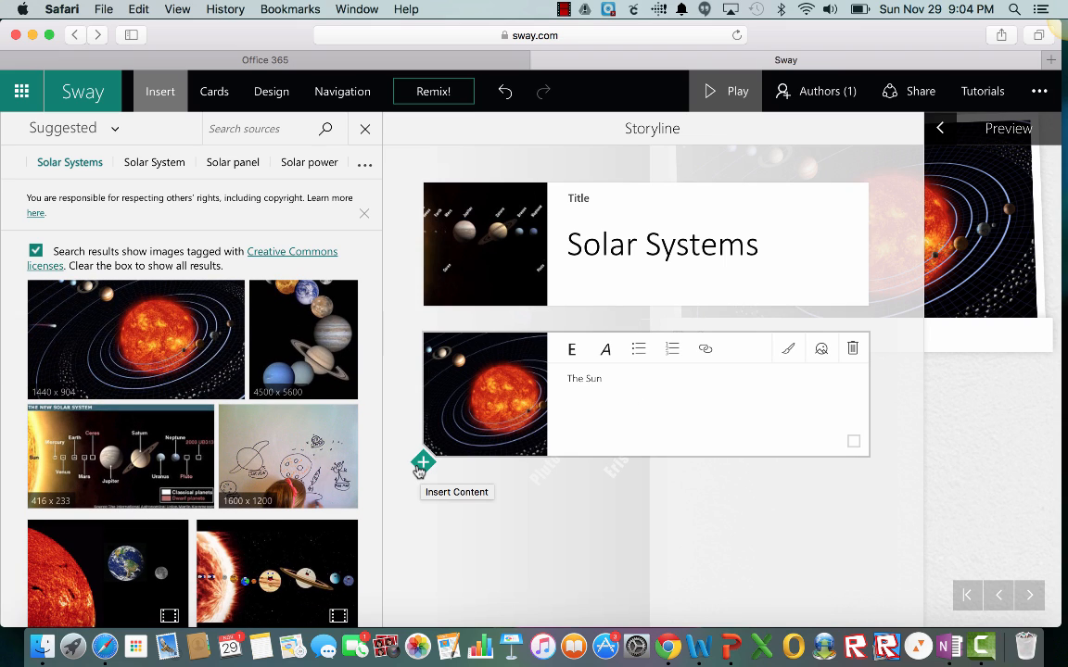
Show the insert-content options for a new card below the Sun picture card
{"action": "left_click", "coordinate": [422, 463]}
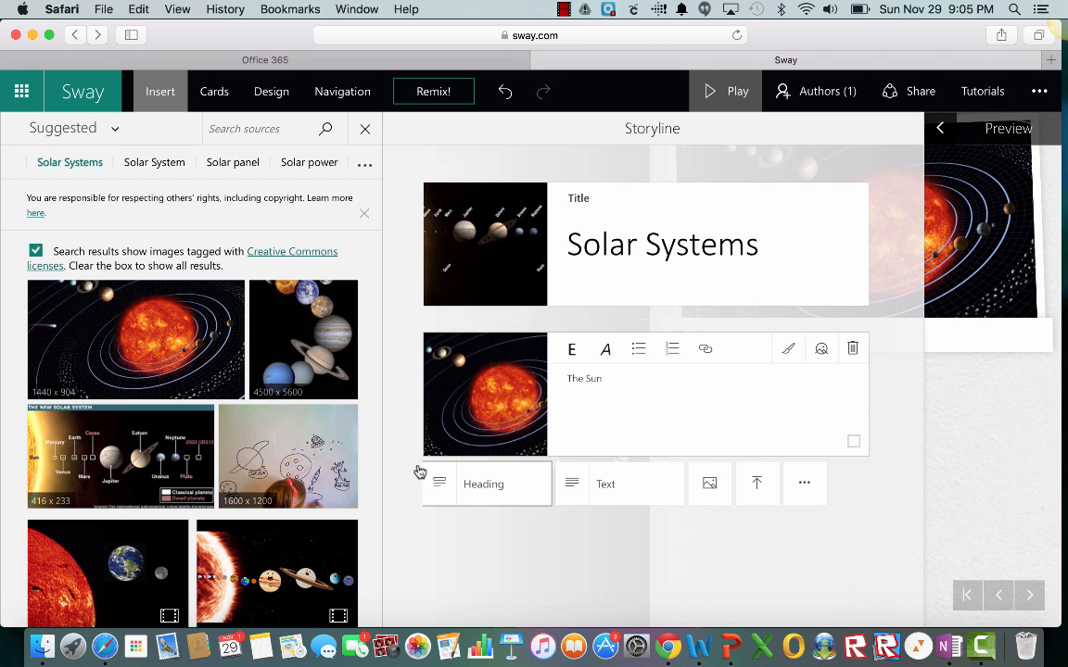
{"action": "mouse_move", "coordinate": [537, 484]}
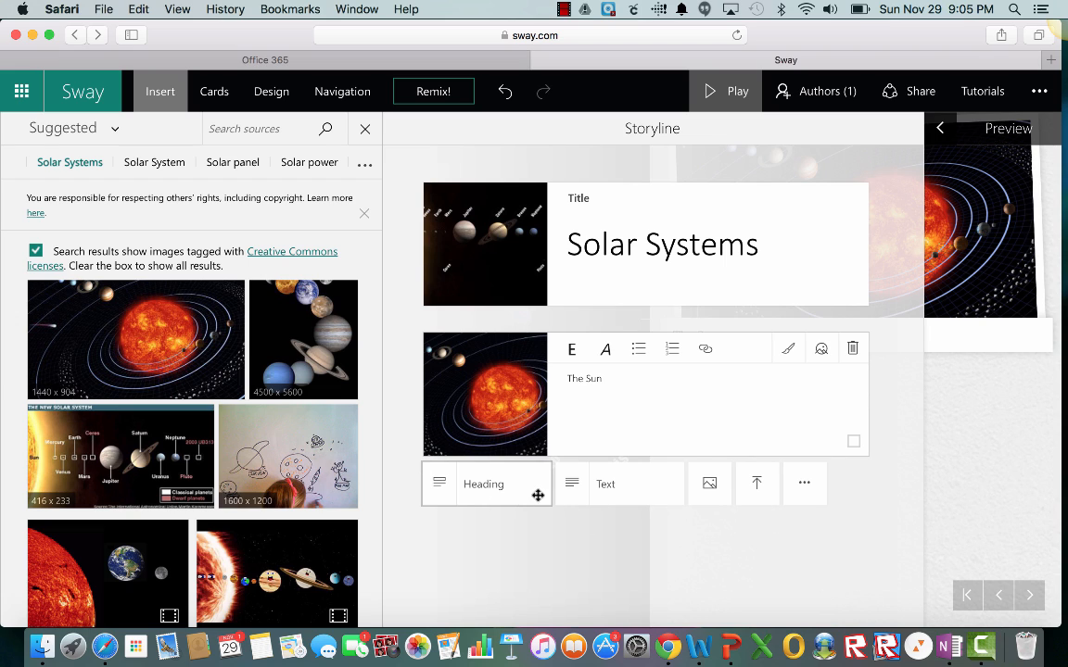
{"action": "mouse_move", "coordinate": [783, 508]}
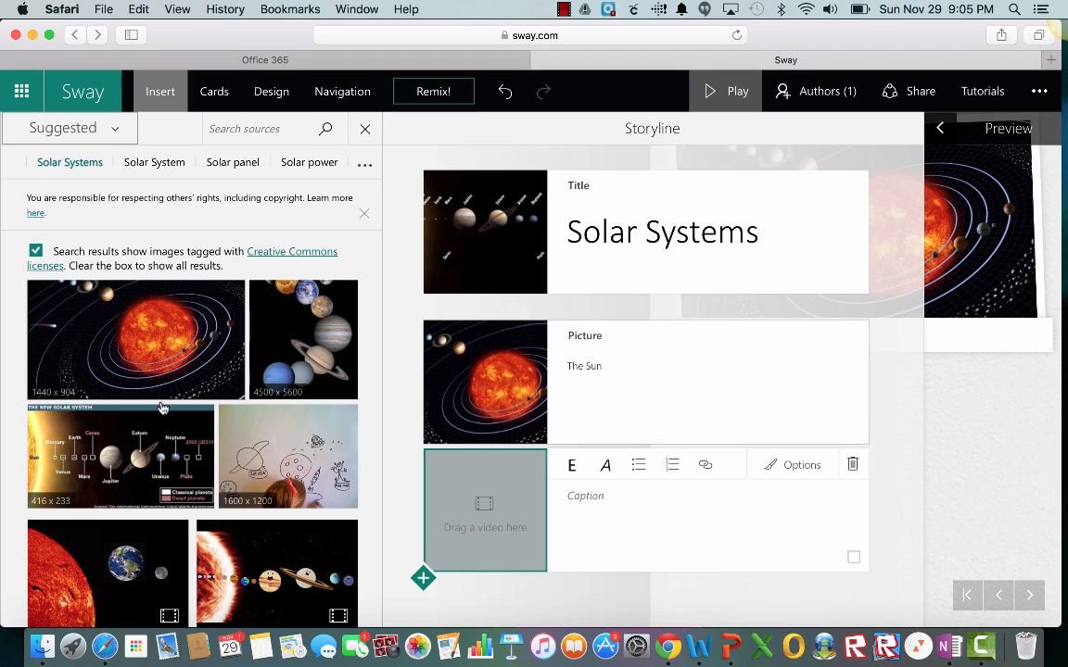
Add the Planets Song for Kids video from Suggested results to the video card
{"action": "scroll", "scroll_direction": "down", "scroll_amount": 3}
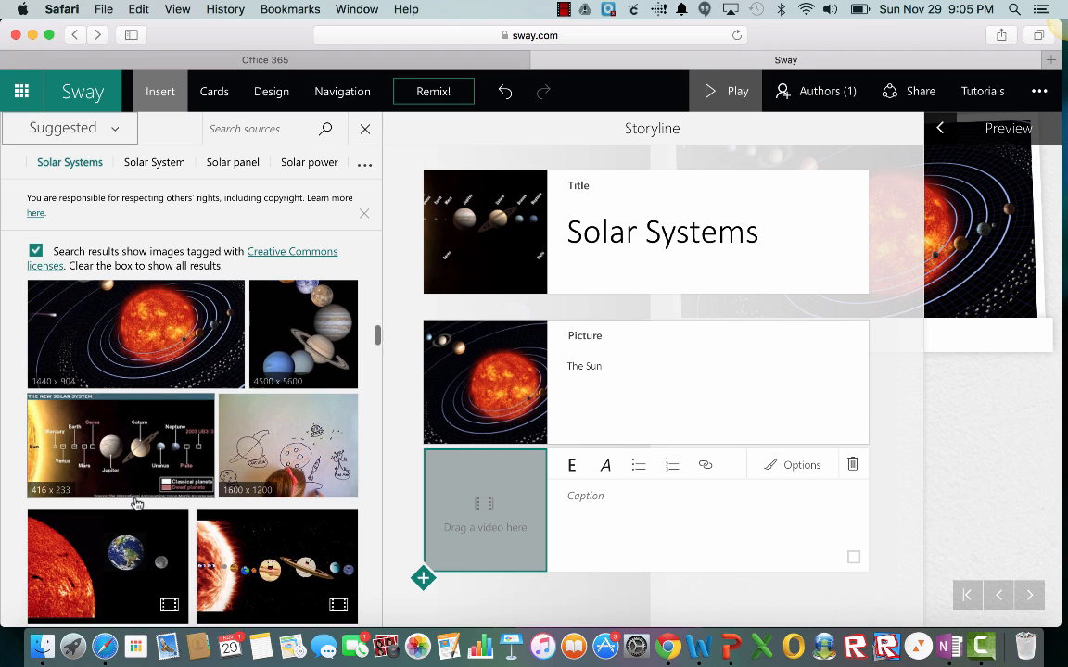
{"action": "scroll", "scroll_direction": "down", "scroll_amount": 3}
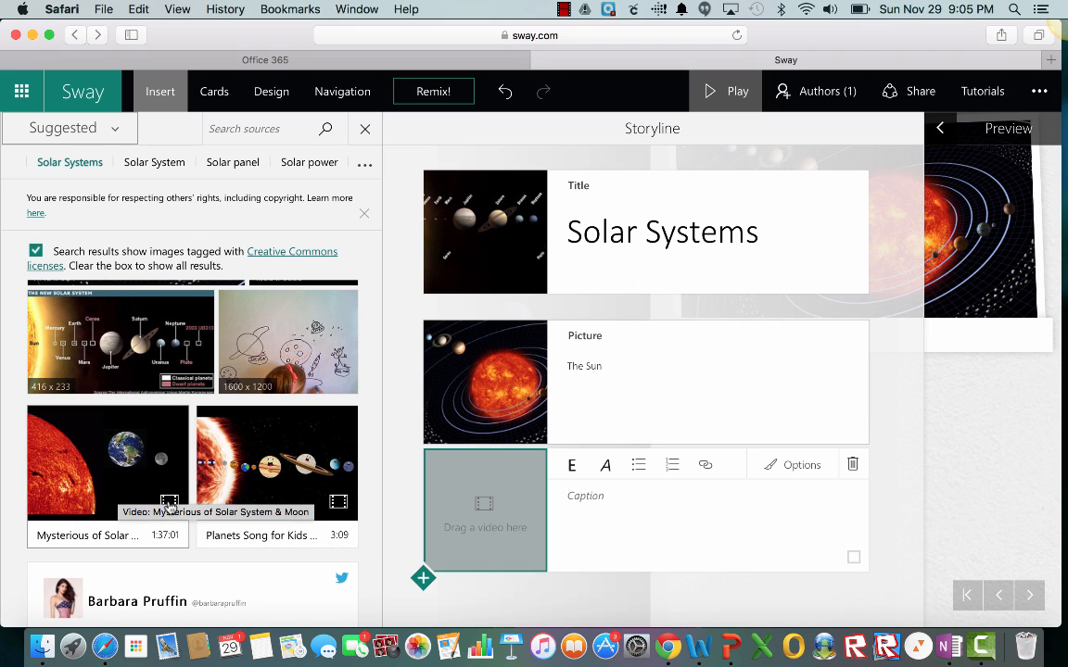
{"action": "mouse_move", "coordinate": [241, 547]}
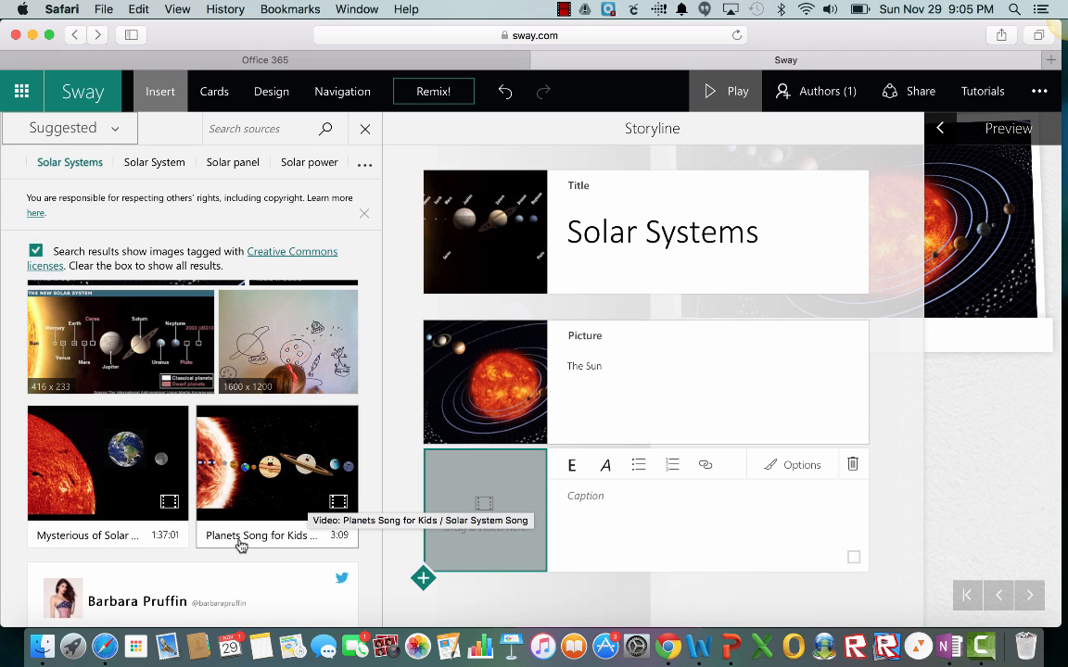
{"action": "mouse_move", "coordinate": [338, 531]}
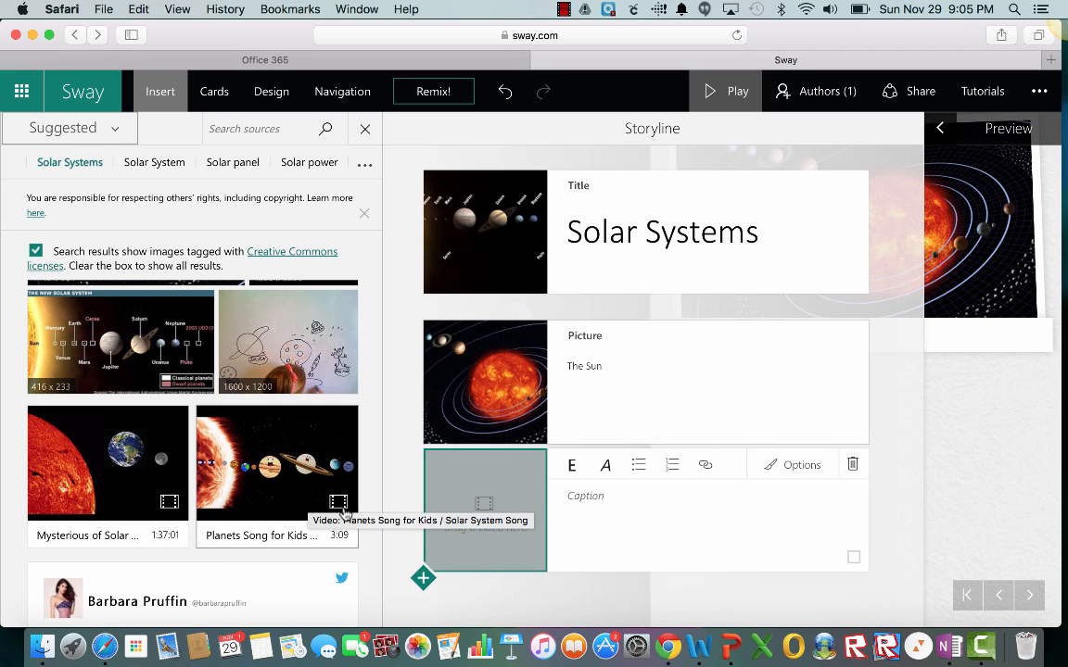
{"action": "left_click", "coordinate": [277, 461]}
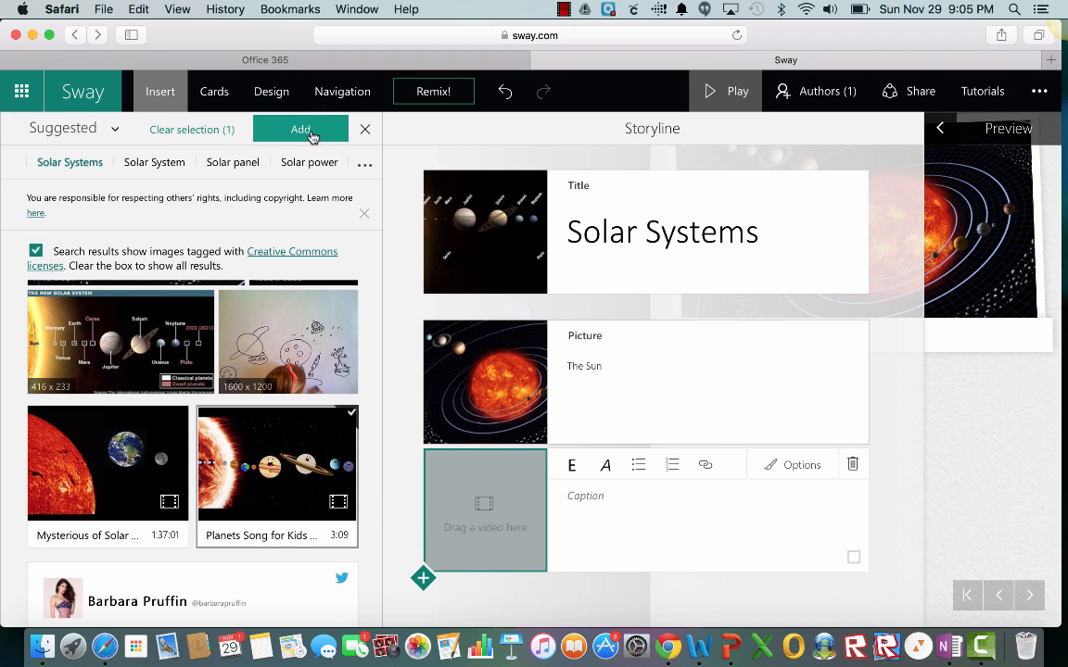
{"action": "left_click", "coordinate": [301, 129]}
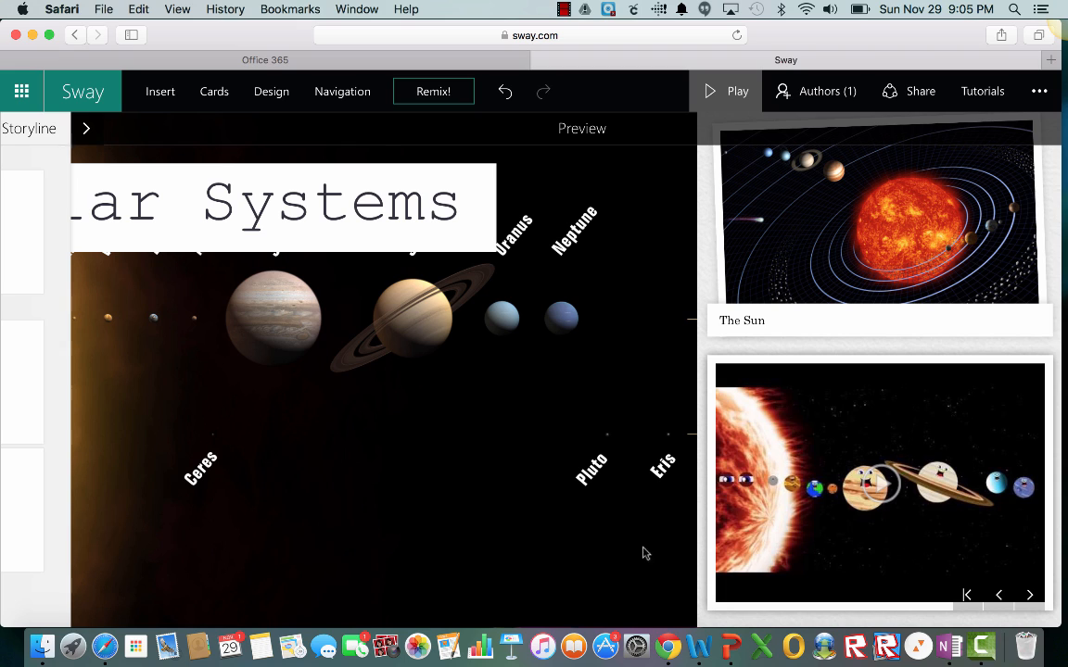
{"action": "mouse_move", "coordinate": [864, 342]}
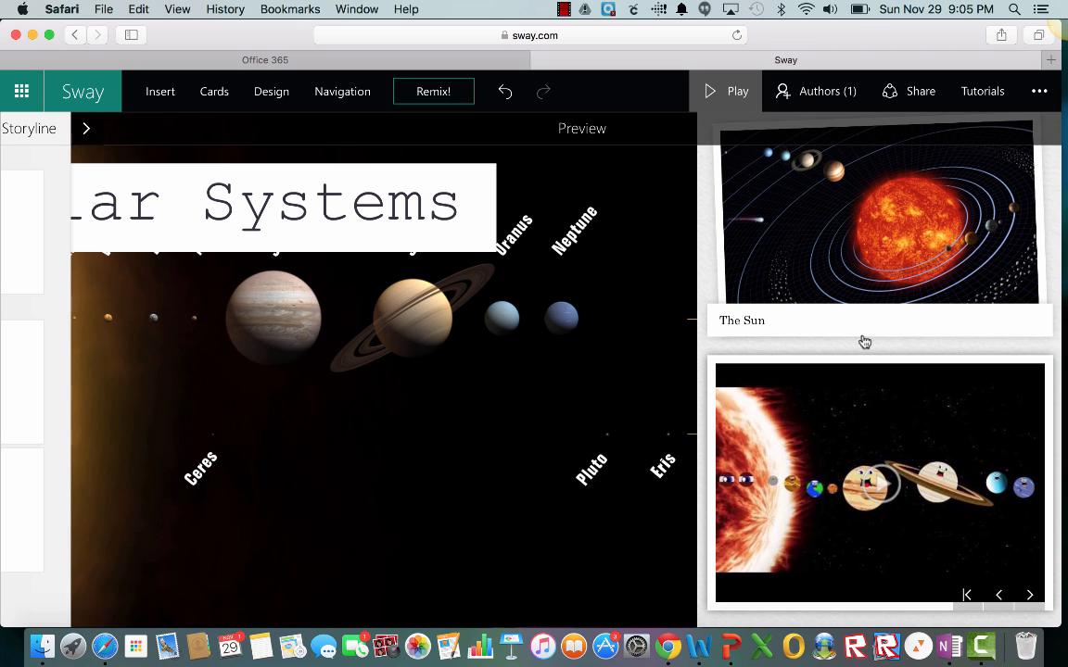
{"action": "mouse_move", "coordinate": [1018, 215]}
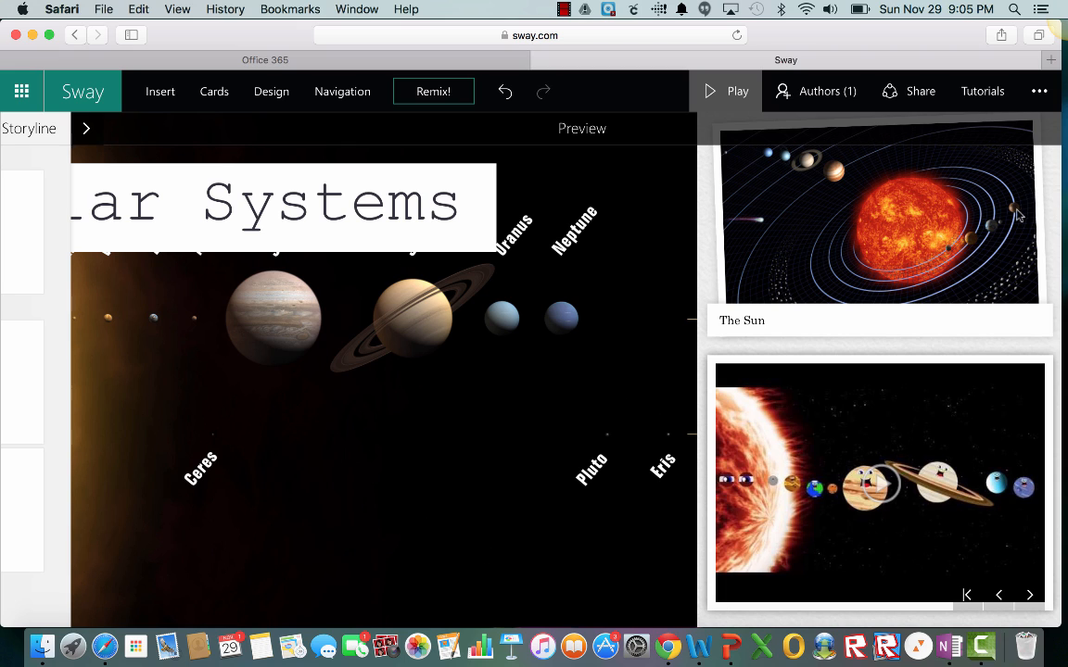
{"action": "mouse_move", "coordinate": [972, 561]}
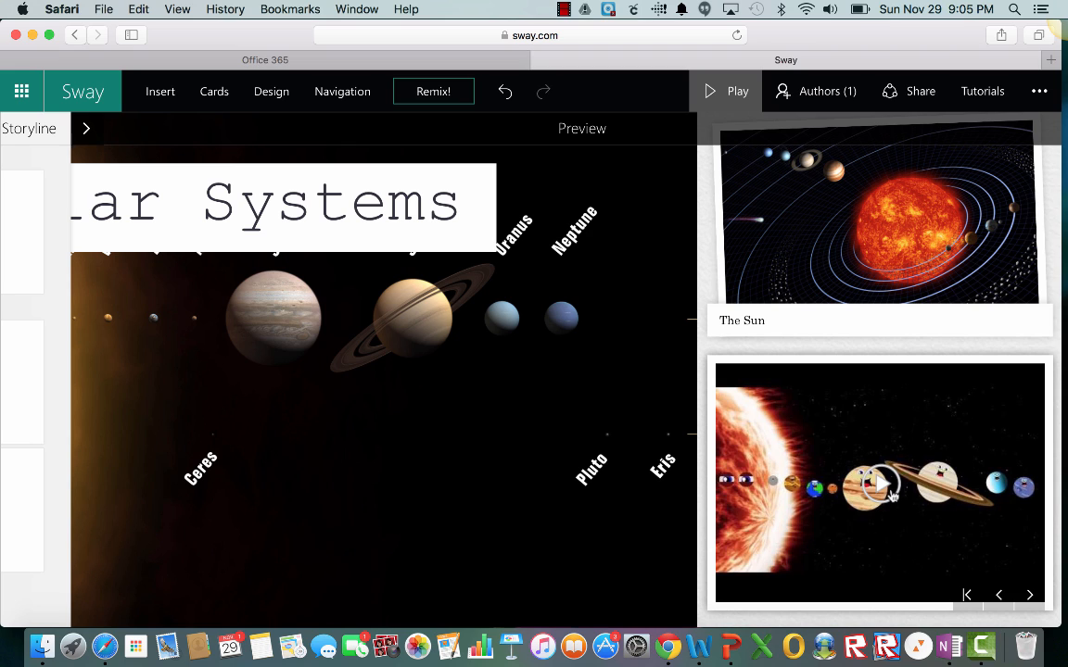
Play the Planets Song video briefly, pause it, and return to the storyline
{"action": "left_click", "coordinate": [879, 482]}
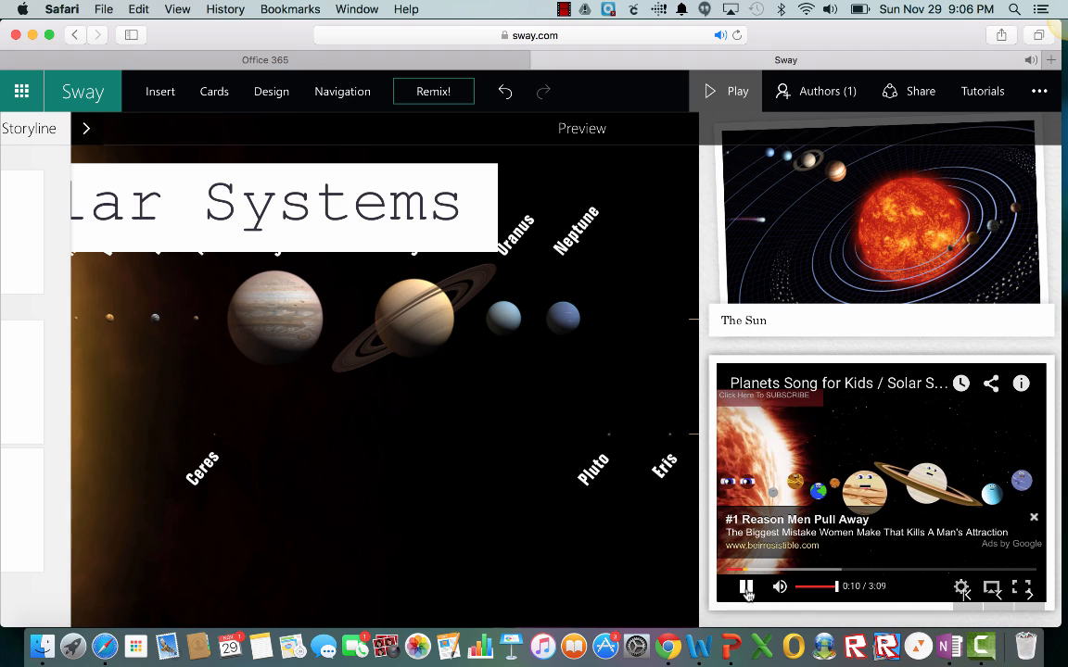
{"action": "left_click", "coordinate": [745, 587]}
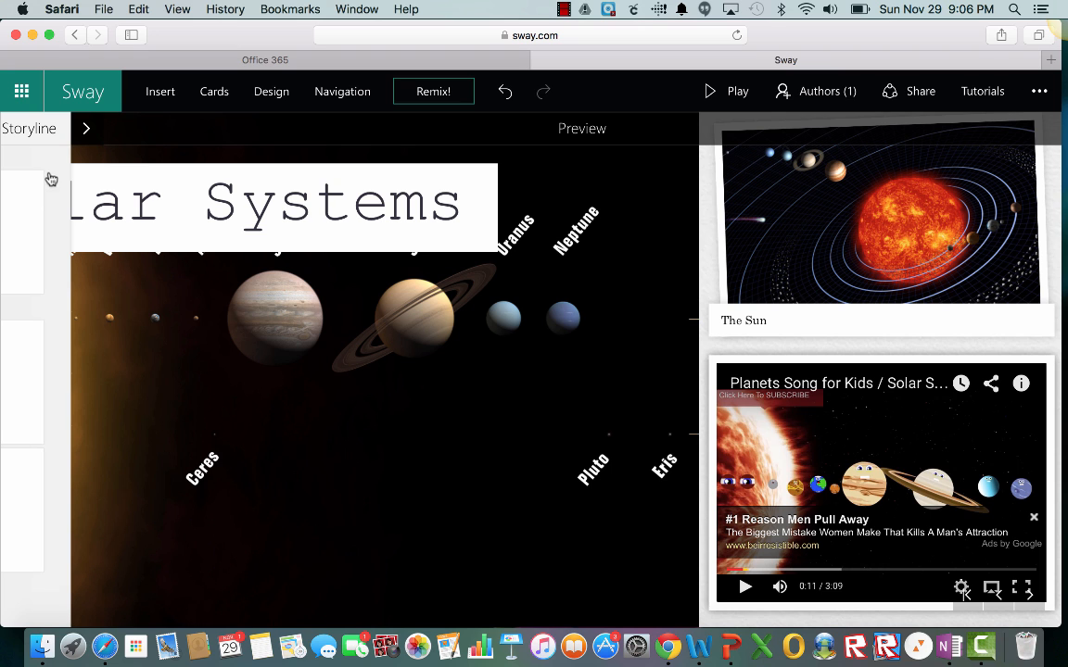
{"action": "left_click", "coordinate": [159, 91]}
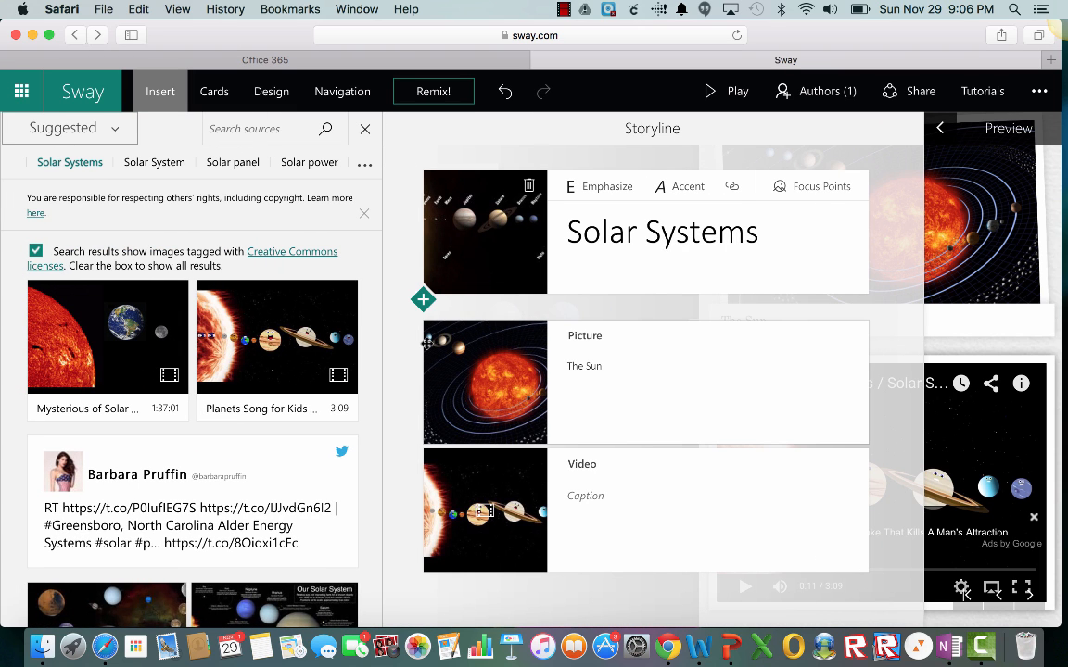
Scroll the suggested sources pane to see more planet and Sun images
{"action": "scroll", "scroll_direction": "down", "scroll_amount": 3}
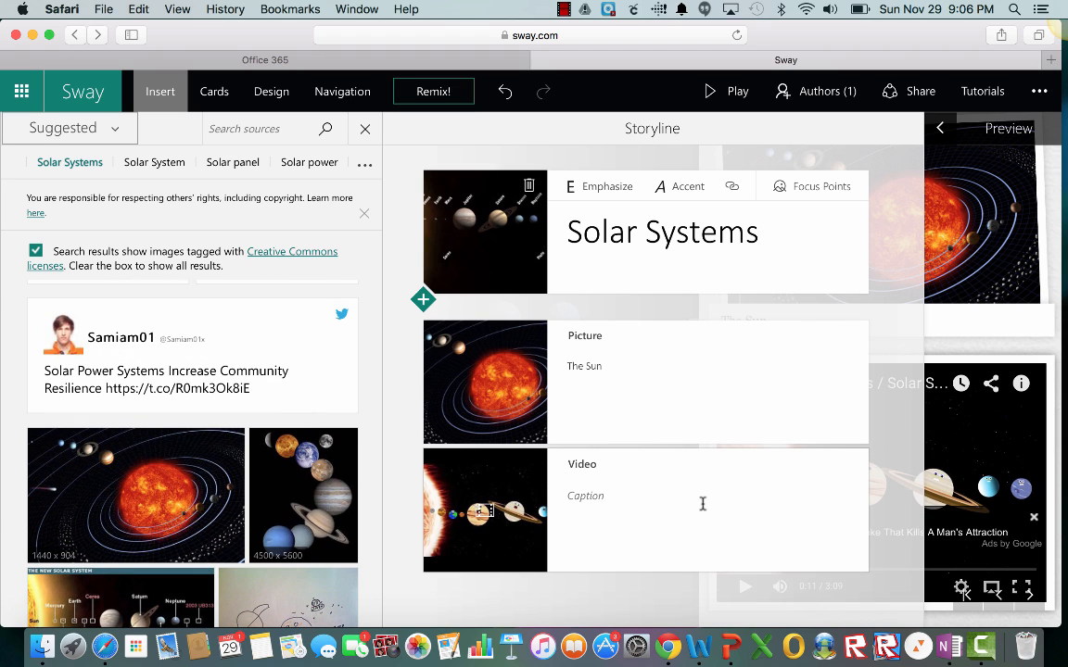
{"action": "mouse_move", "coordinate": [705, 505]}
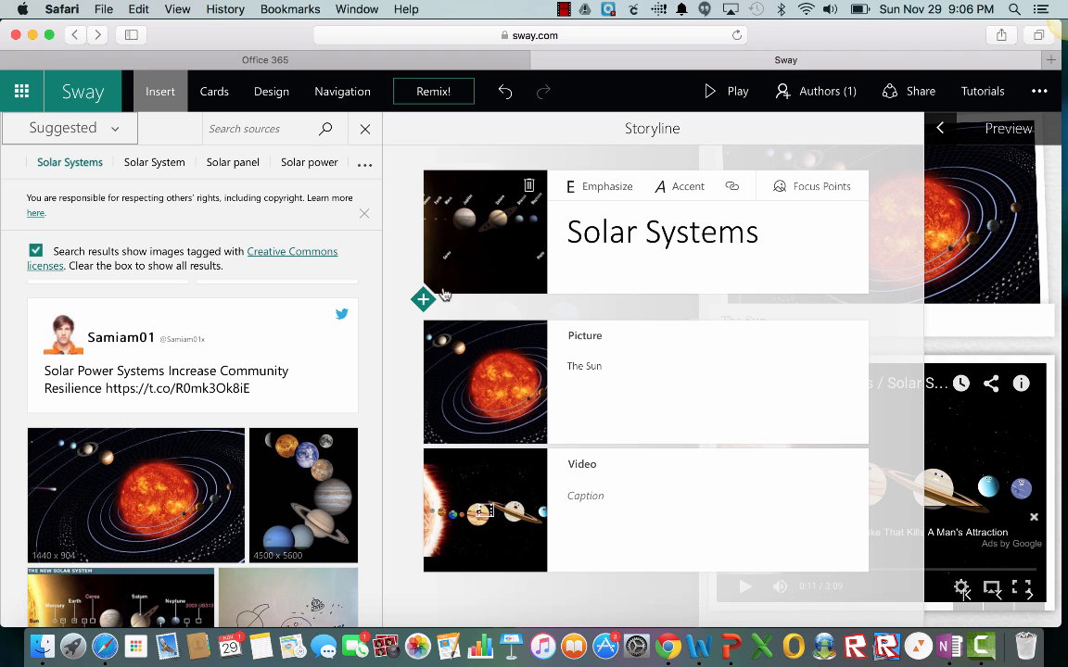
{"action": "mouse_move", "coordinate": [271, 91]}
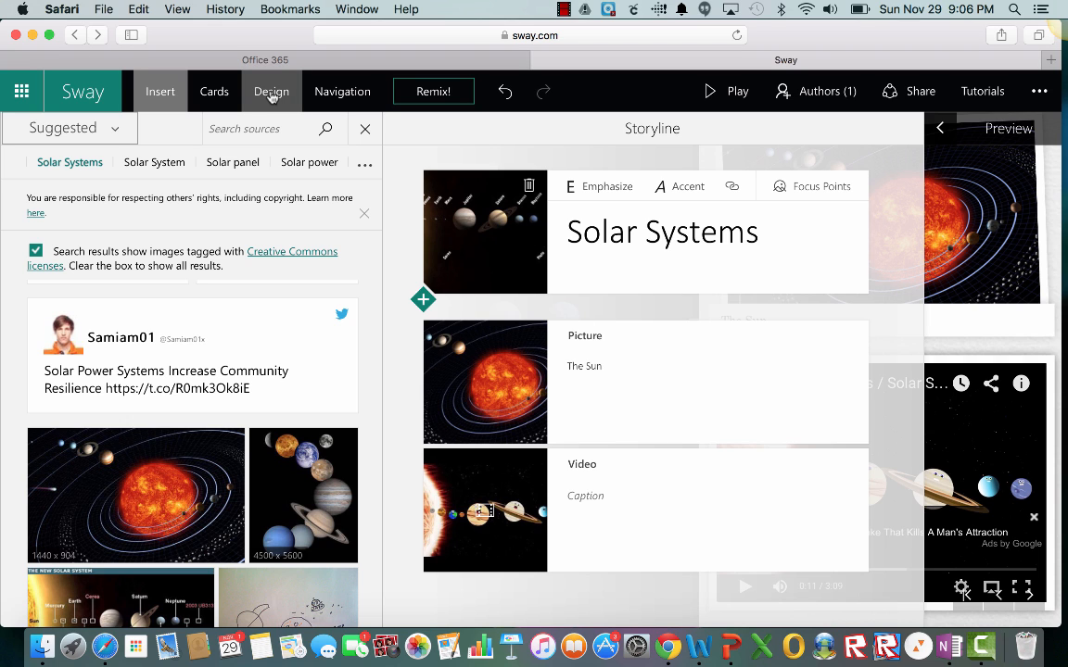
Preview the purple and green design styles, then apply the wood-textured handwritten style
{"action": "left_click", "coordinate": [270, 90]}
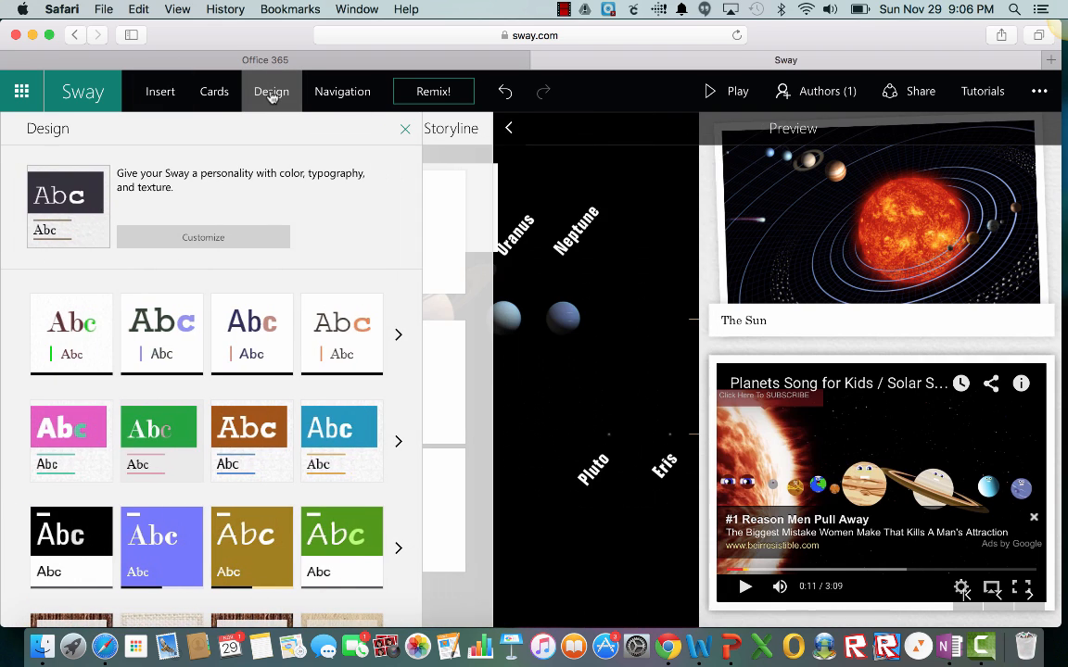
{"action": "mouse_move", "coordinate": [154, 562]}
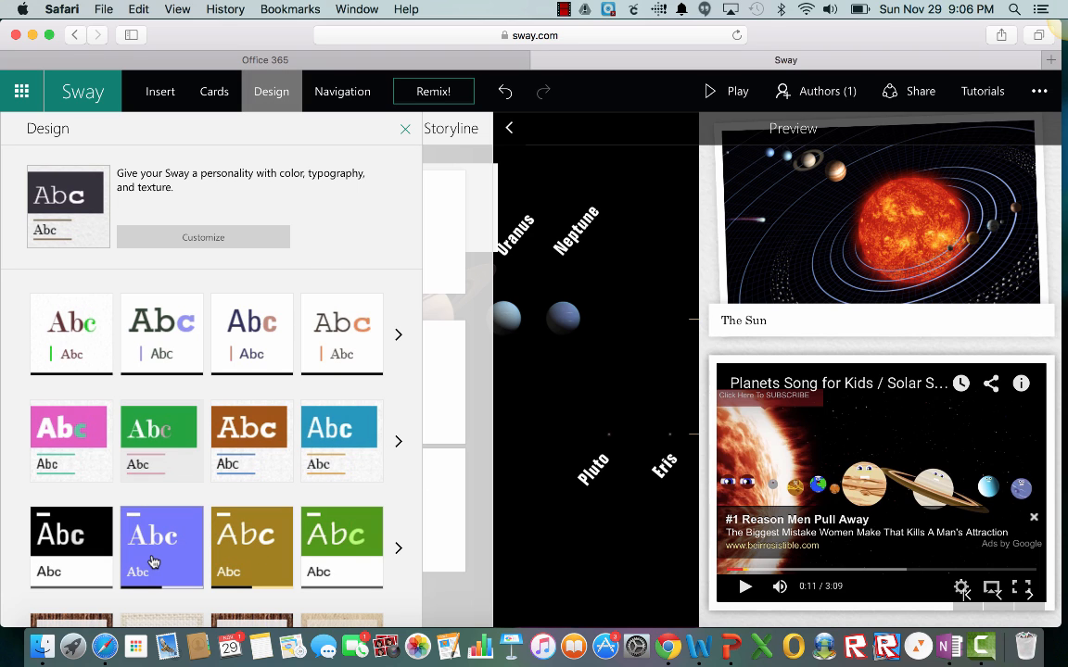
{"action": "left_click", "coordinate": [156, 547]}
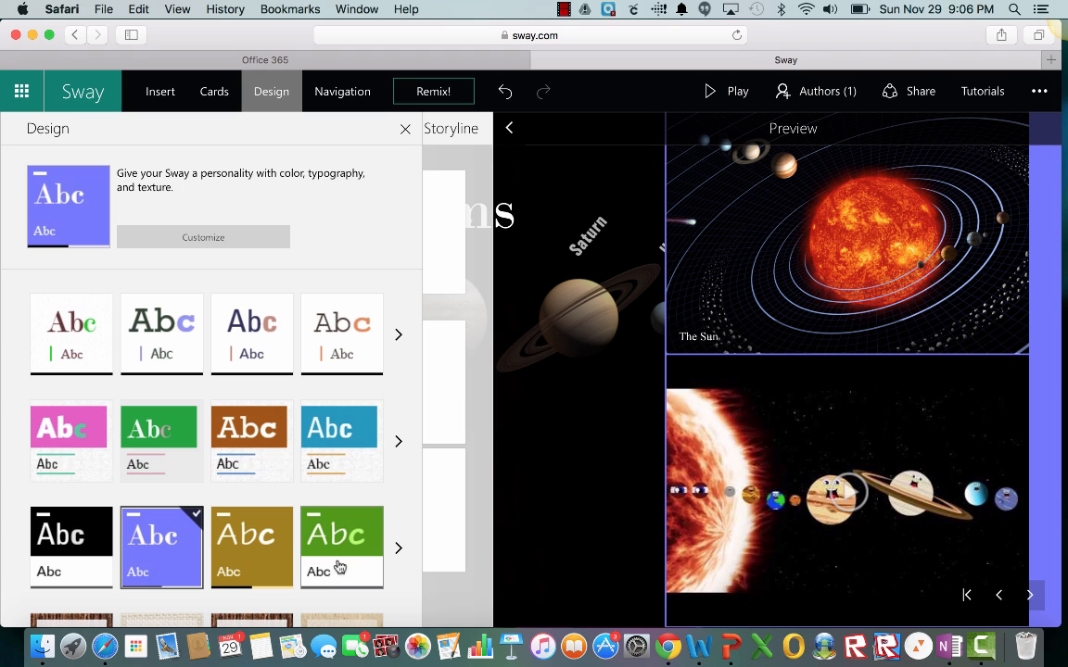
{"action": "left_click", "coordinate": [341, 547]}
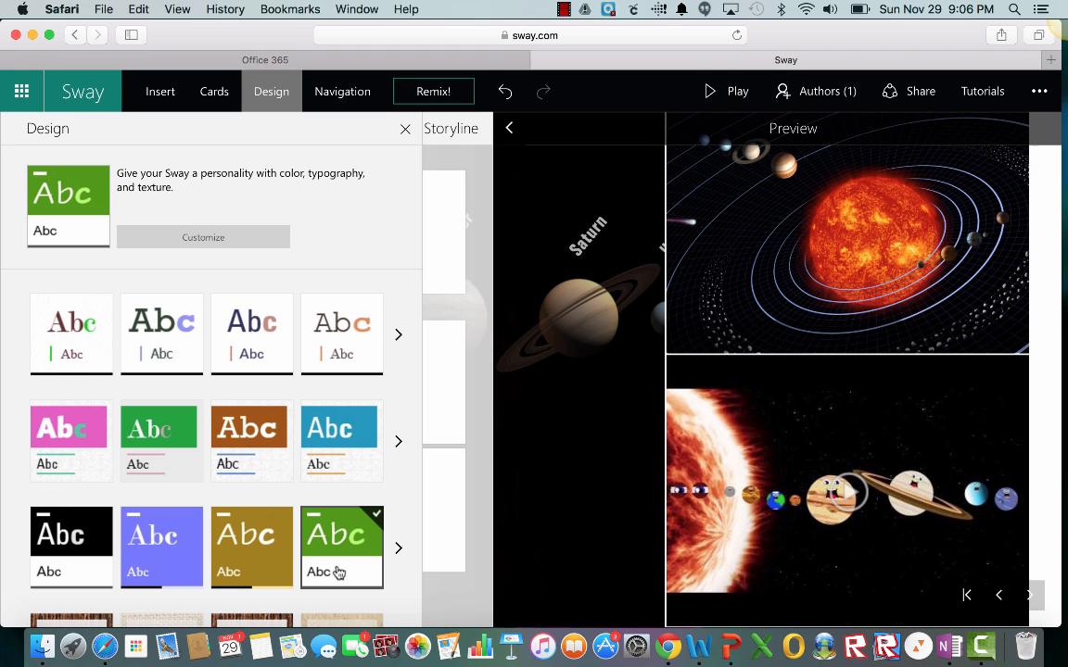
{"action": "scroll", "scroll_direction": "down", "scroll_amount": 3}
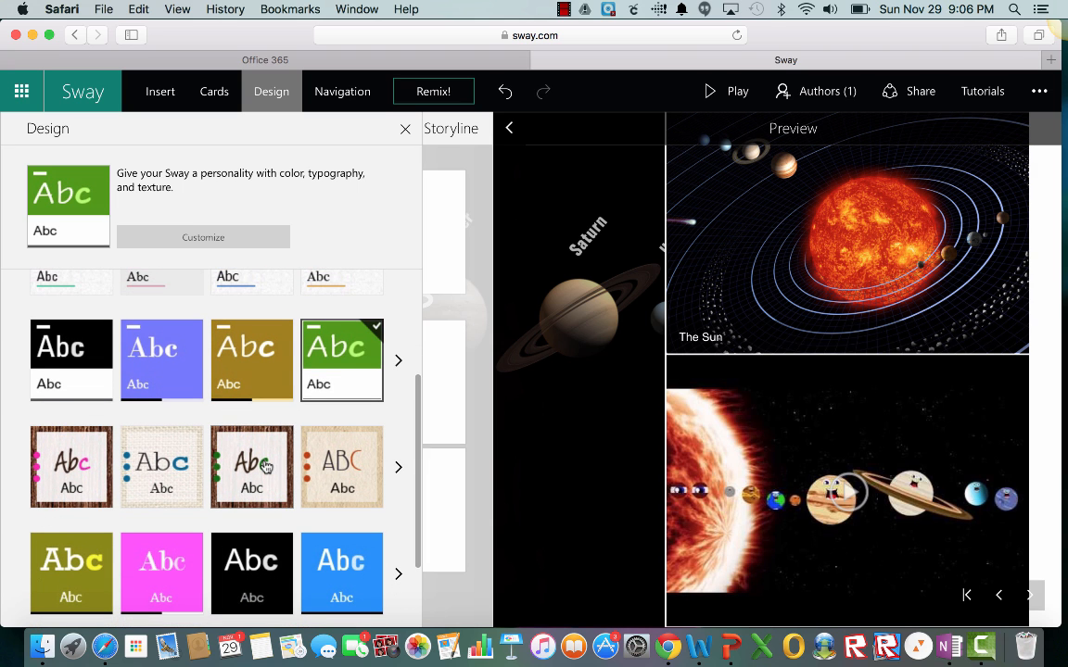
{"action": "left_click", "coordinate": [251, 467]}
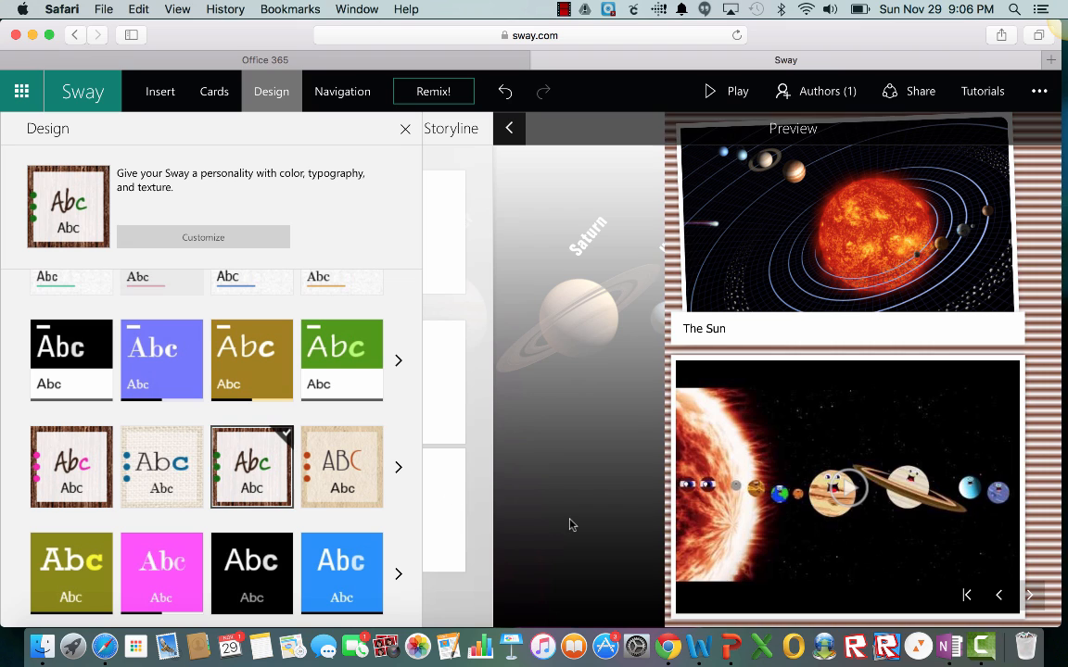
{"action": "left_click", "coordinate": [404, 129]}
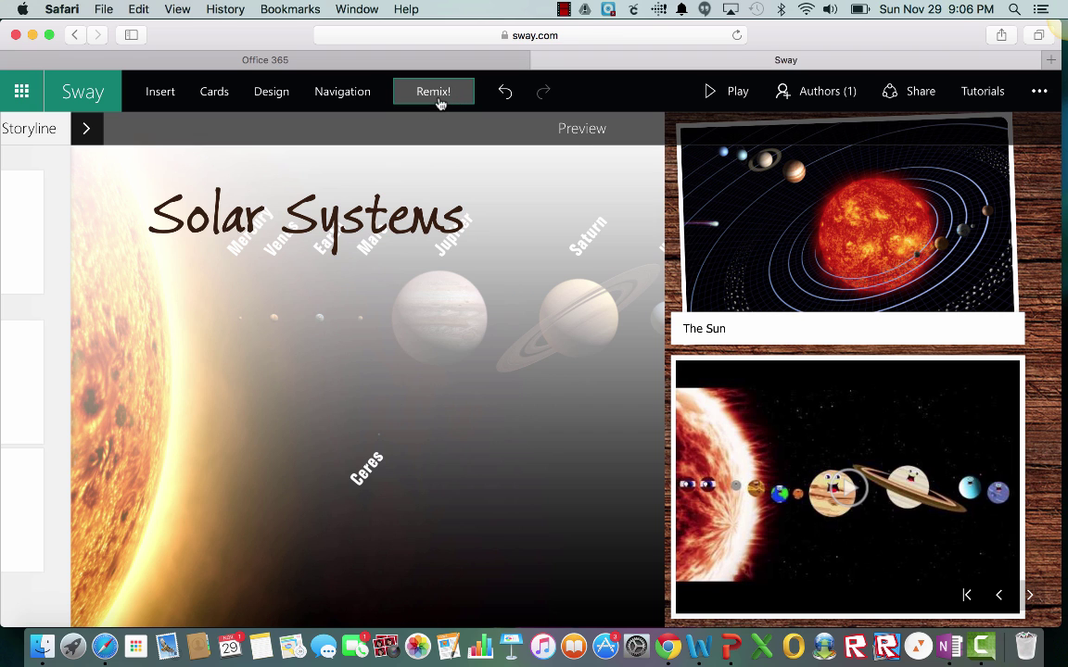
Remix the design twice, ending with plain white title lettering over the planets image
{"action": "left_click", "coordinate": [433, 91]}
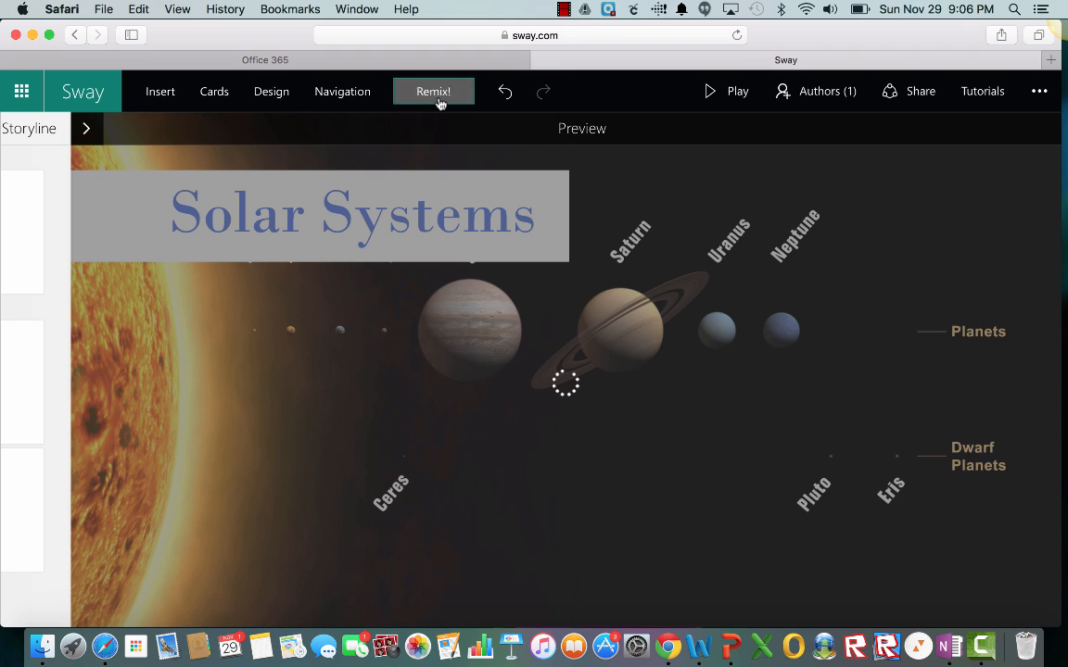
{"action": "left_click", "coordinate": [433, 91]}
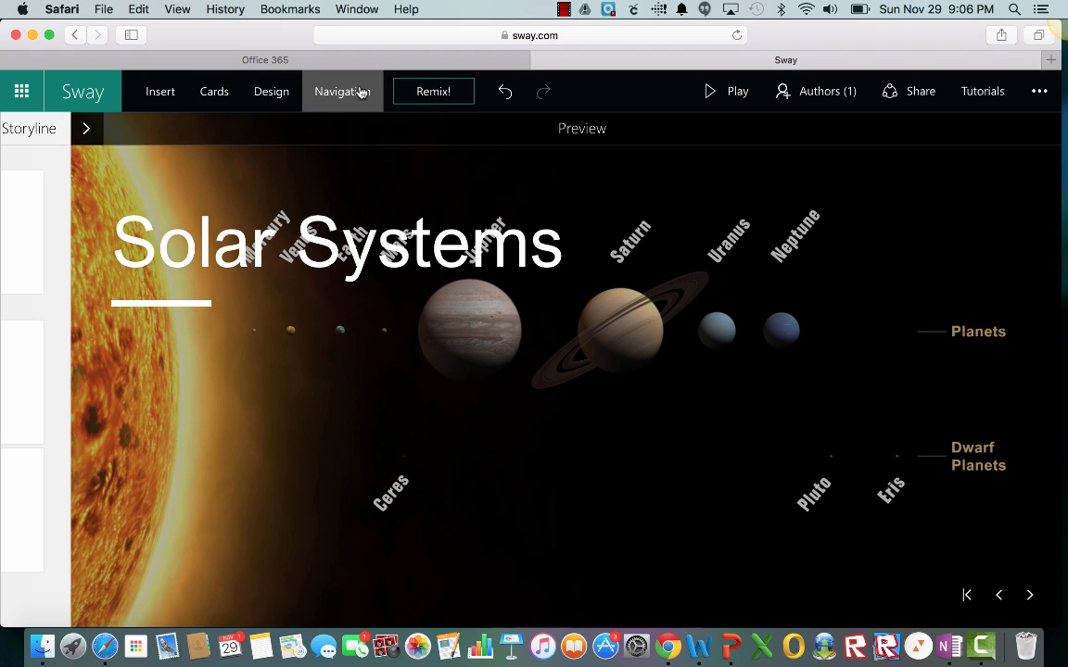
Switch the Sway's navigation to vertical scrolling and scroll down the preview
{"action": "left_click", "coordinate": [342, 90]}
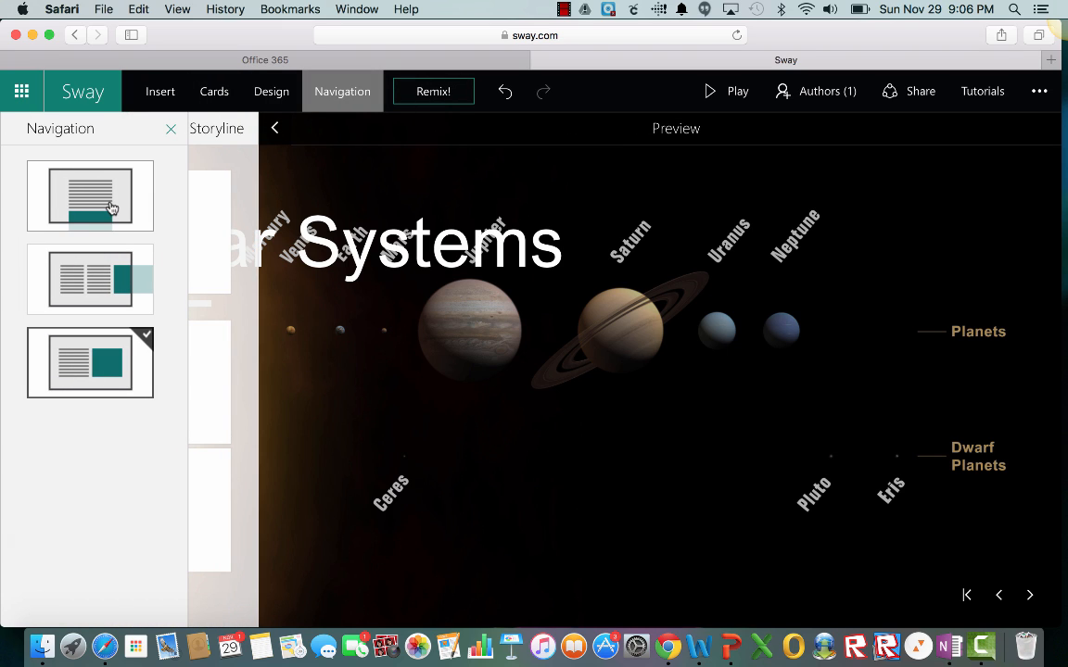
{"action": "mouse_move", "coordinate": [104, 202]}
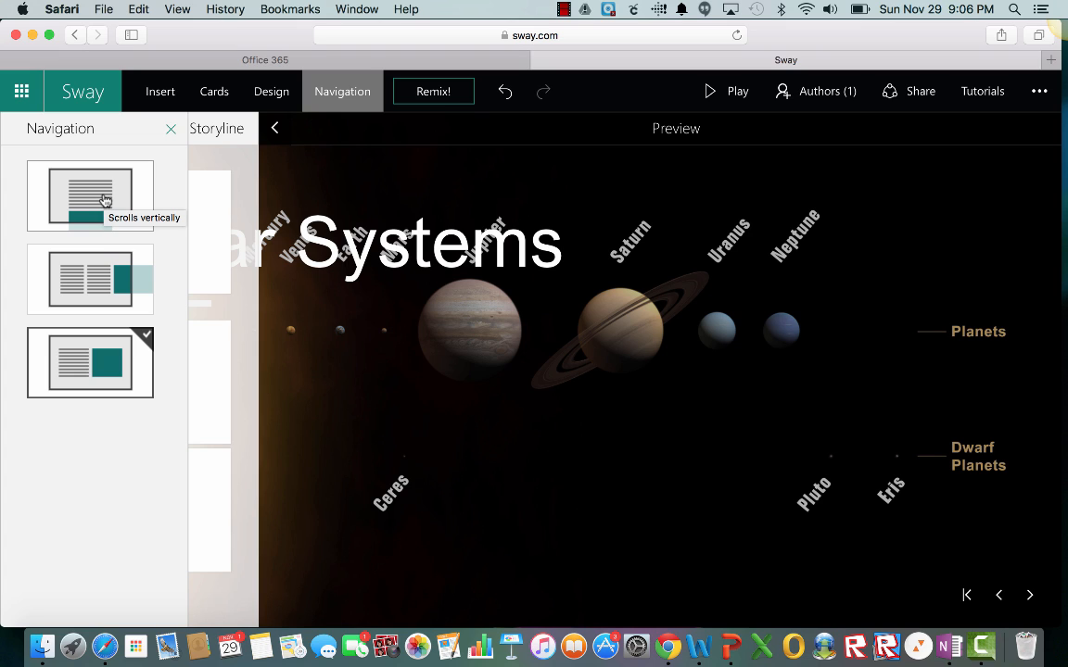
{"action": "mouse_move", "coordinate": [559, 371]}
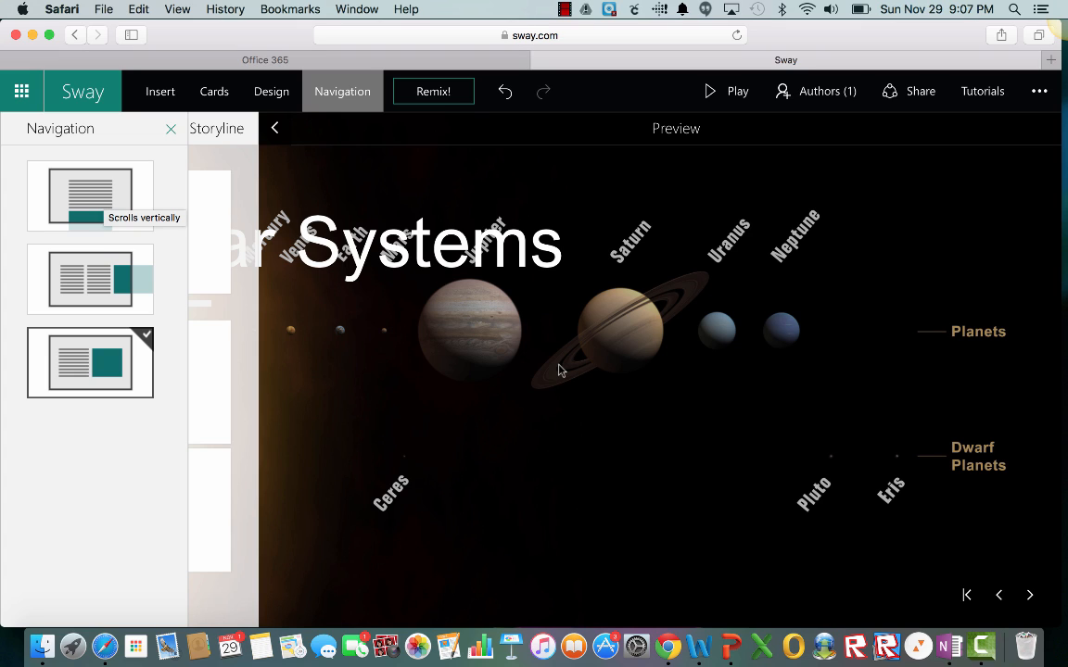
{"action": "mouse_move", "coordinate": [847, 391]}
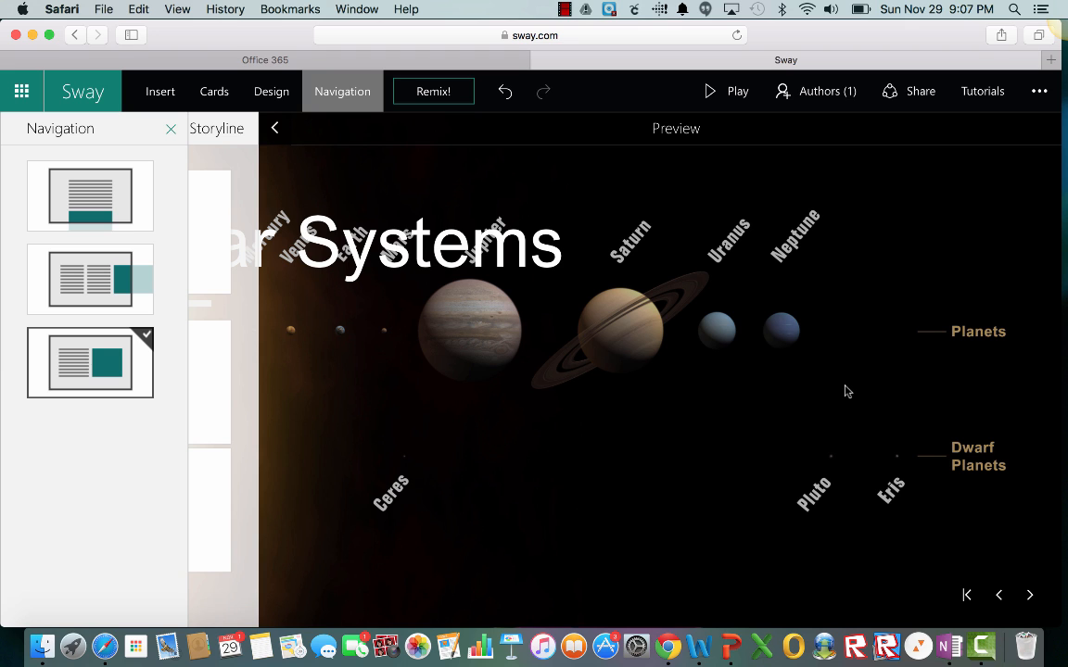
{"action": "mouse_move", "coordinate": [111, 203]}
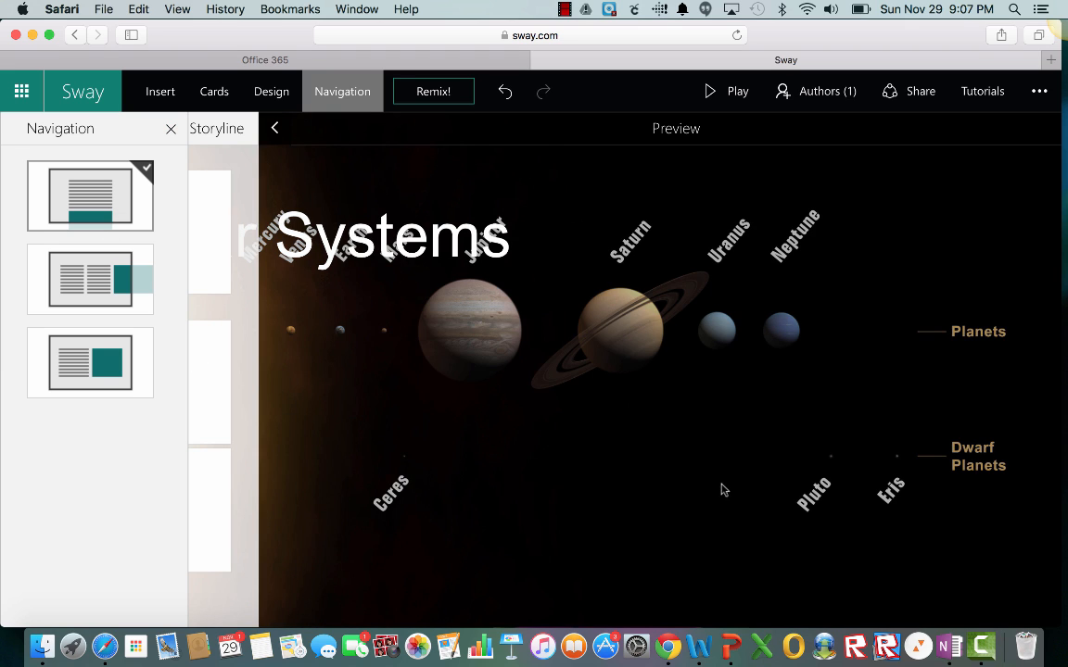
{"action": "scroll", "scroll_direction": "down", "scroll_amount": 3}
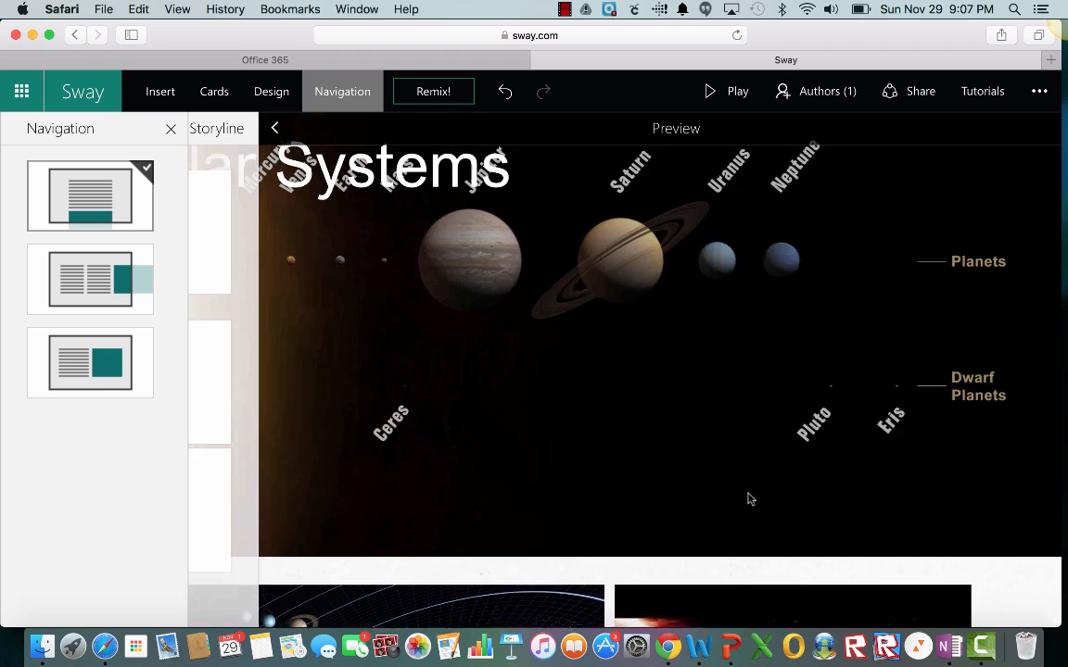